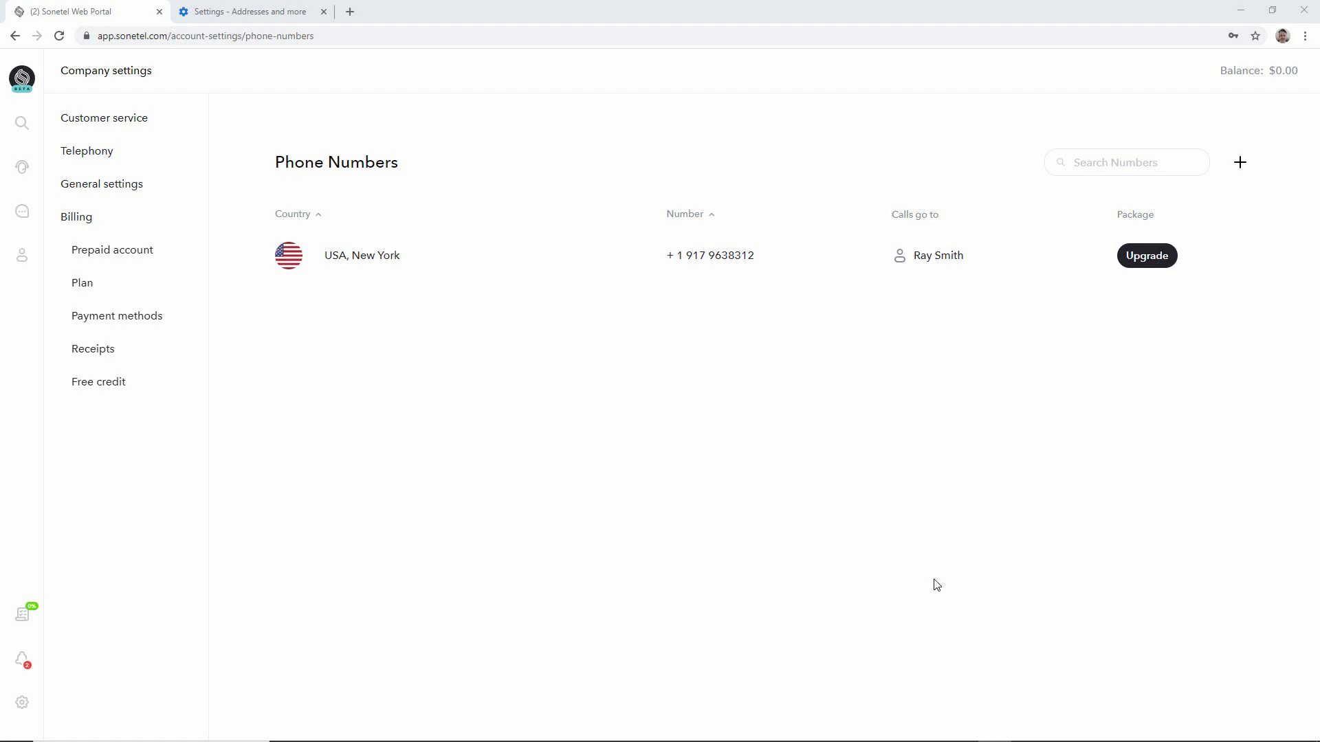
pyautogui.moveTo(552, 479)
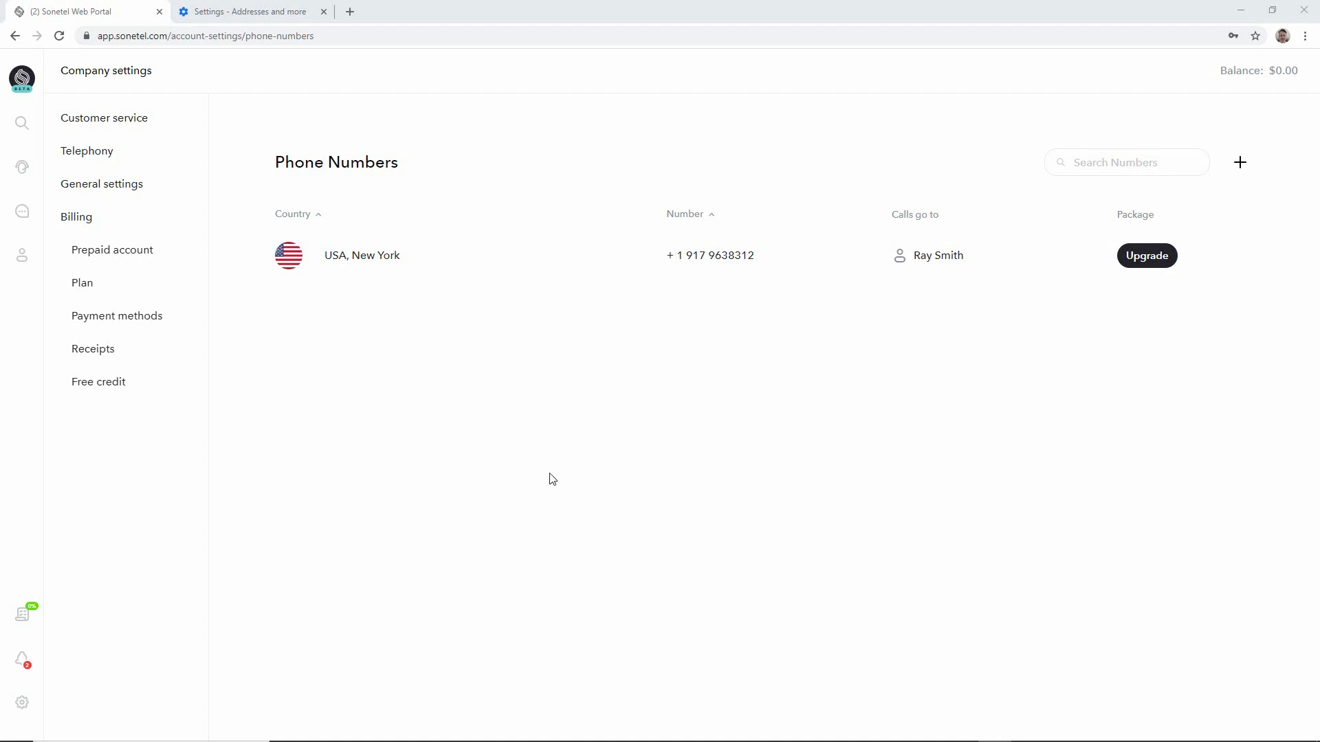
pyautogui.moveTo(273, 522)
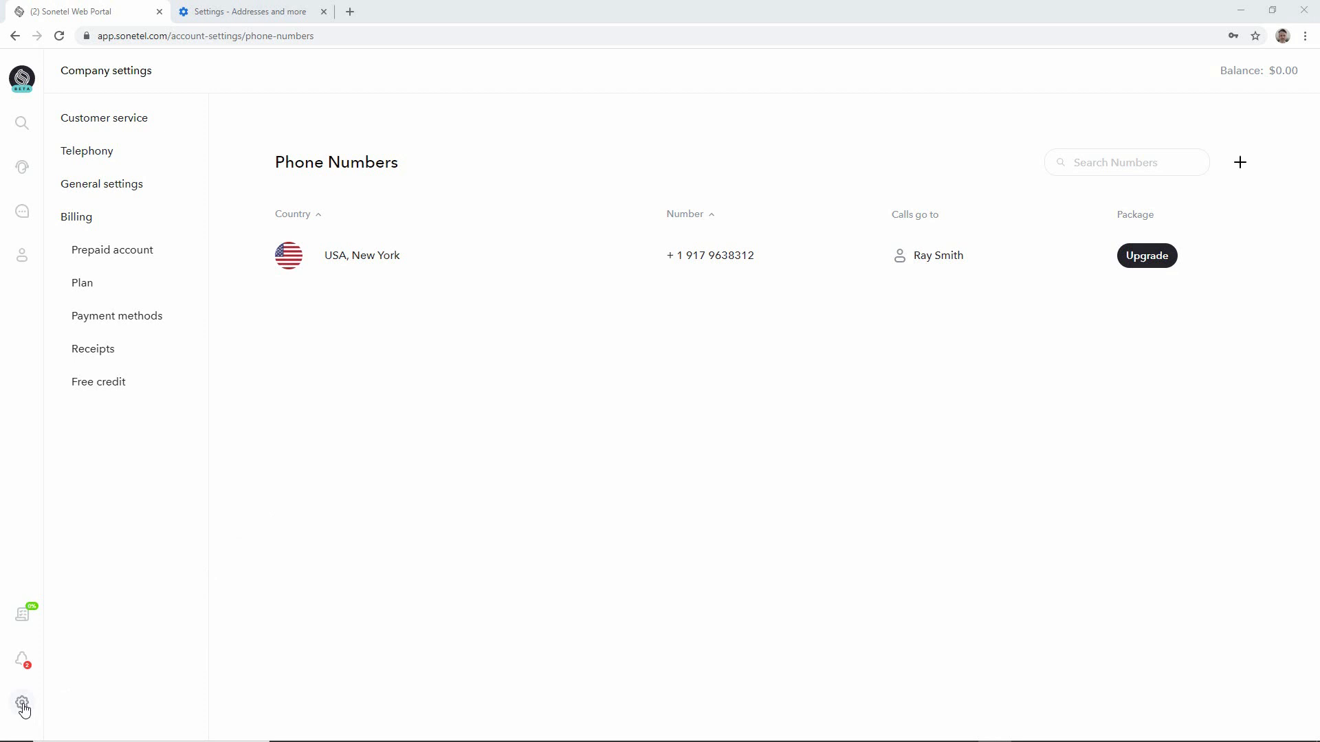
# - Open call forwarding for the USA, New York number, which currently sends calls to a user
pyautogui.click(22, 704)
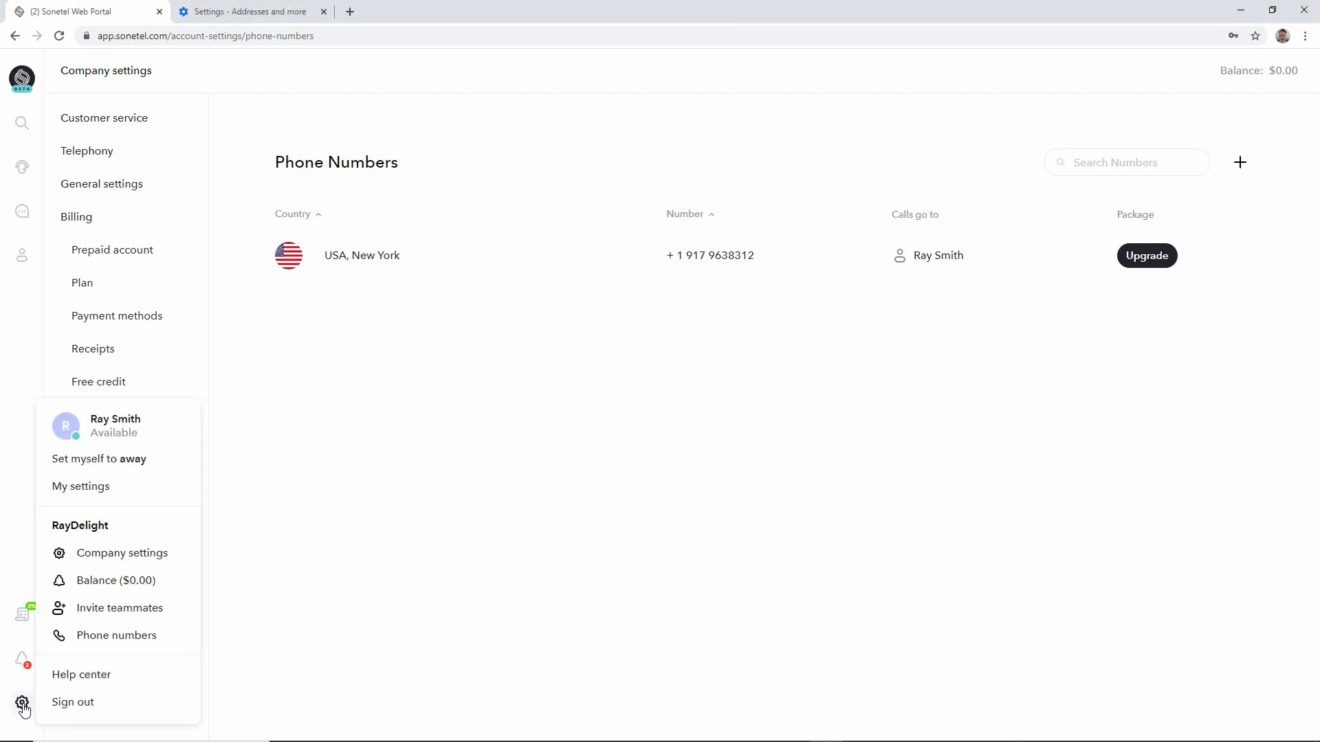
pyautogui.moveTo(116, 635)
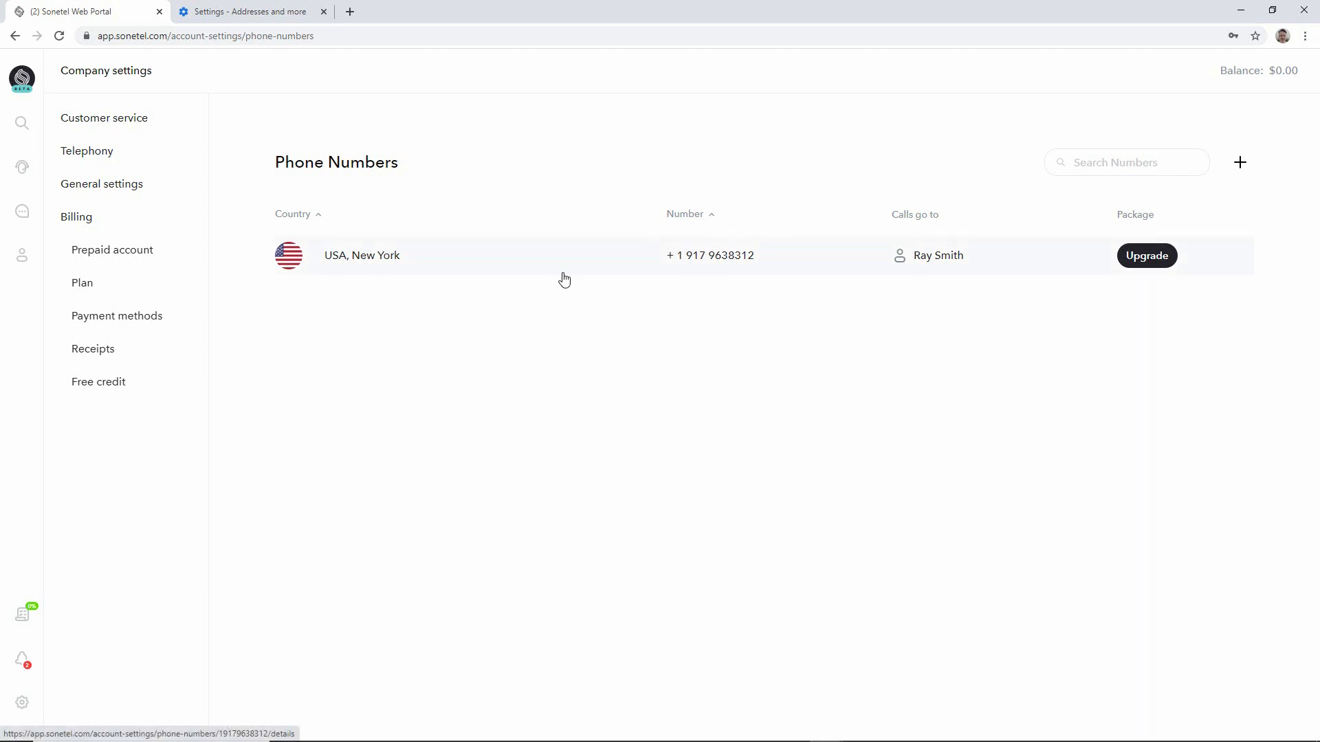
pyautogui.moveTo(600, 368)
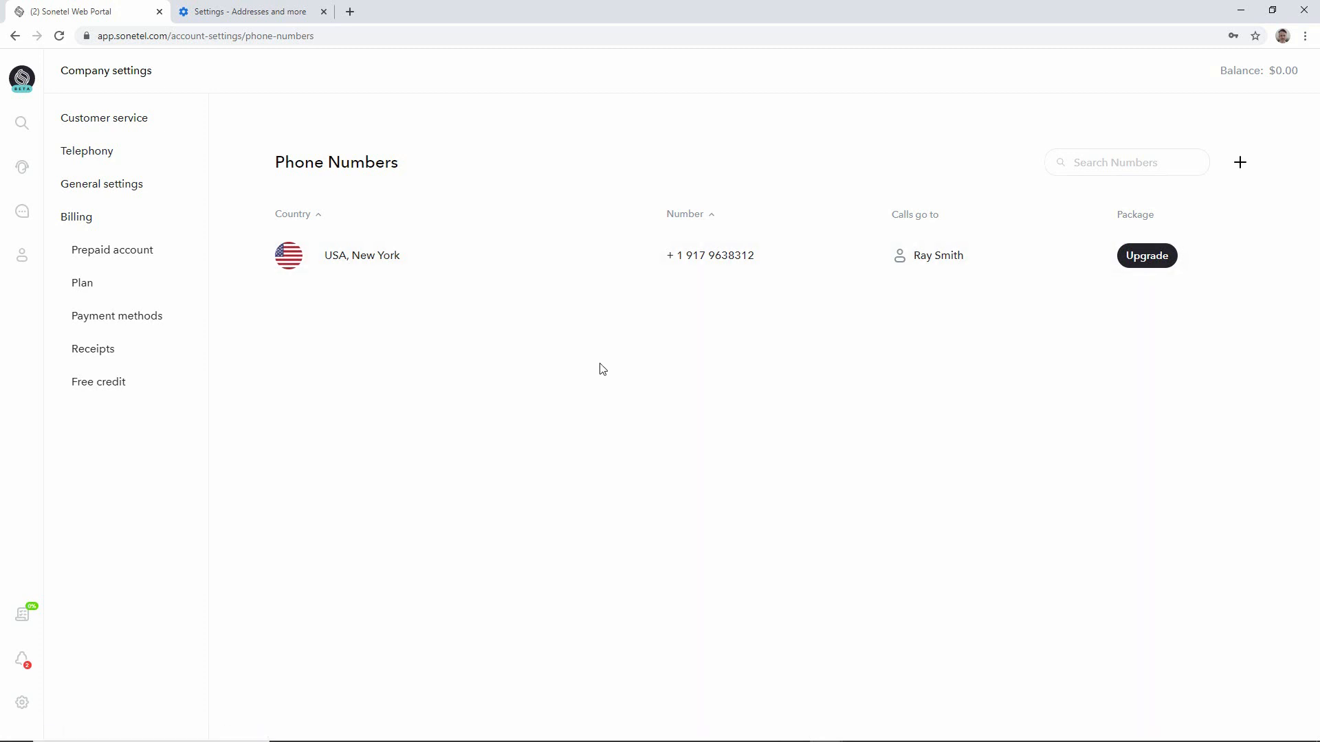
pyautogui.click(589, 255)
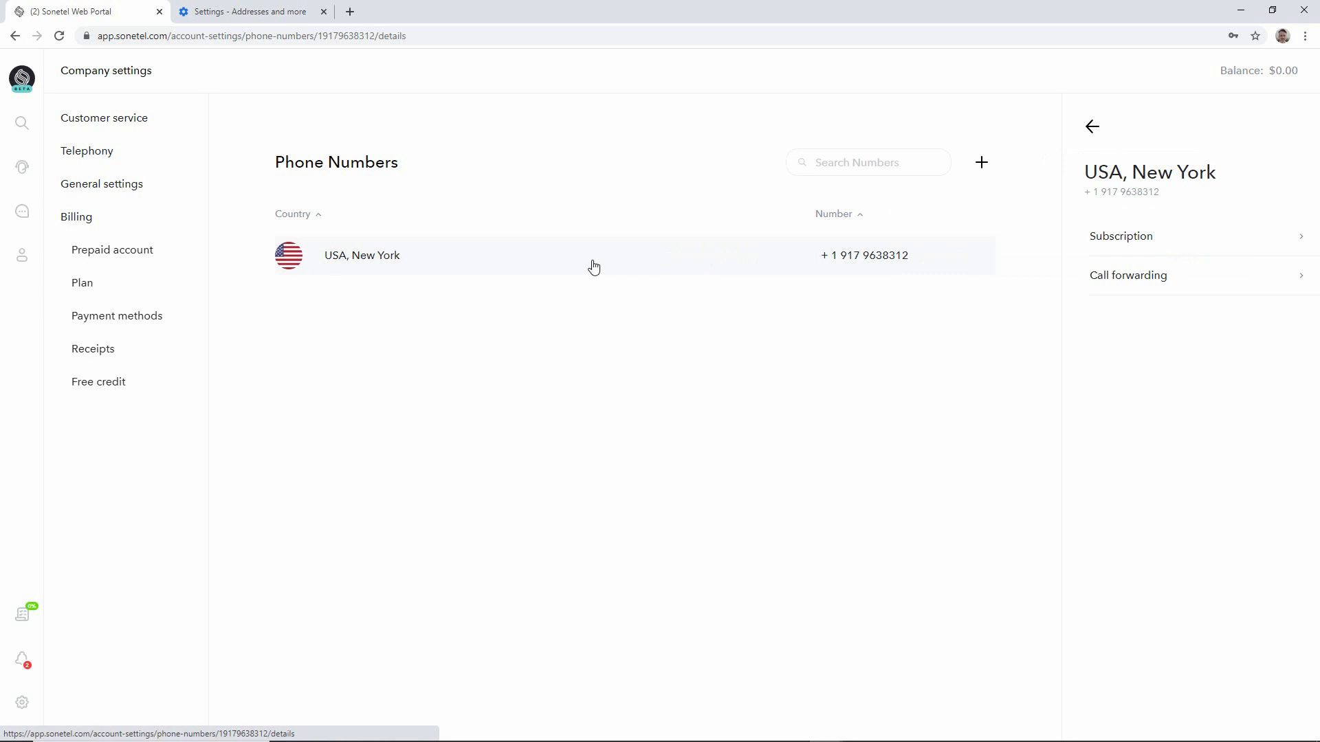
pyautogui.moveTo(1129, 415)
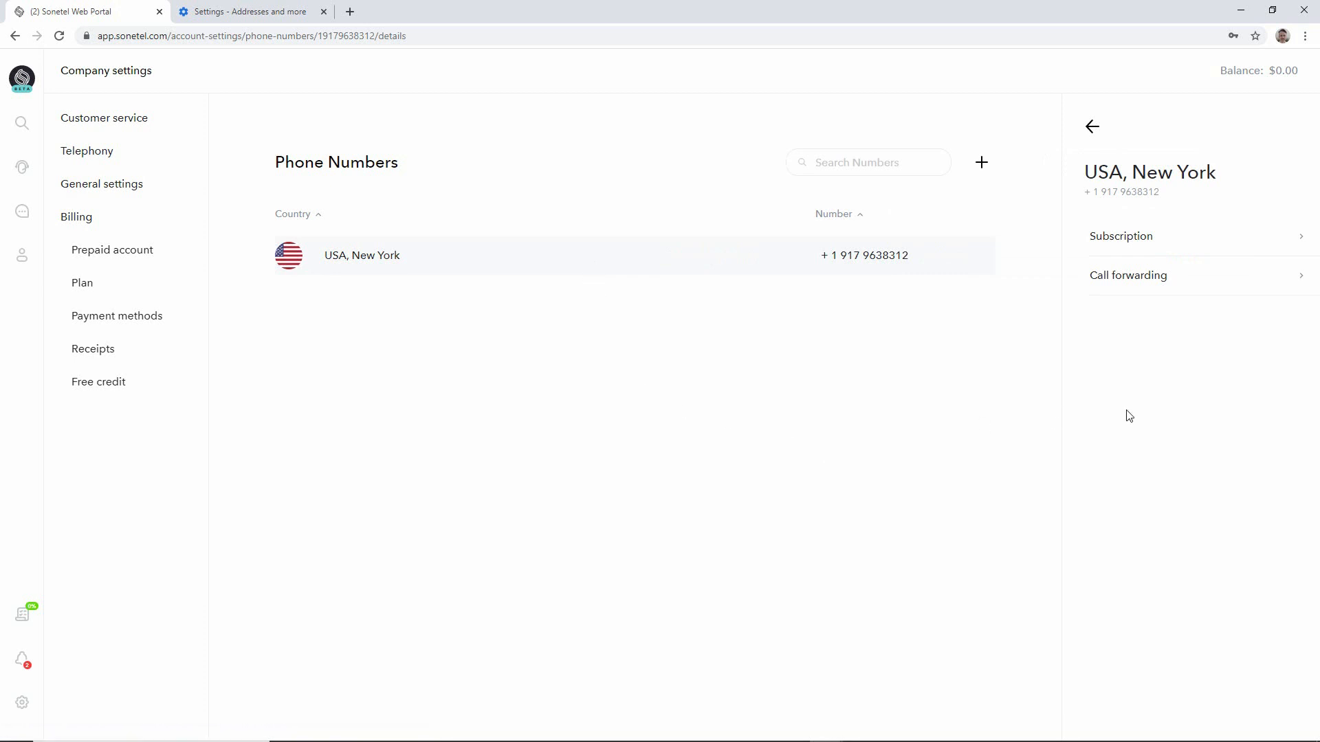
pyautogui.moveTo(1133, 289)
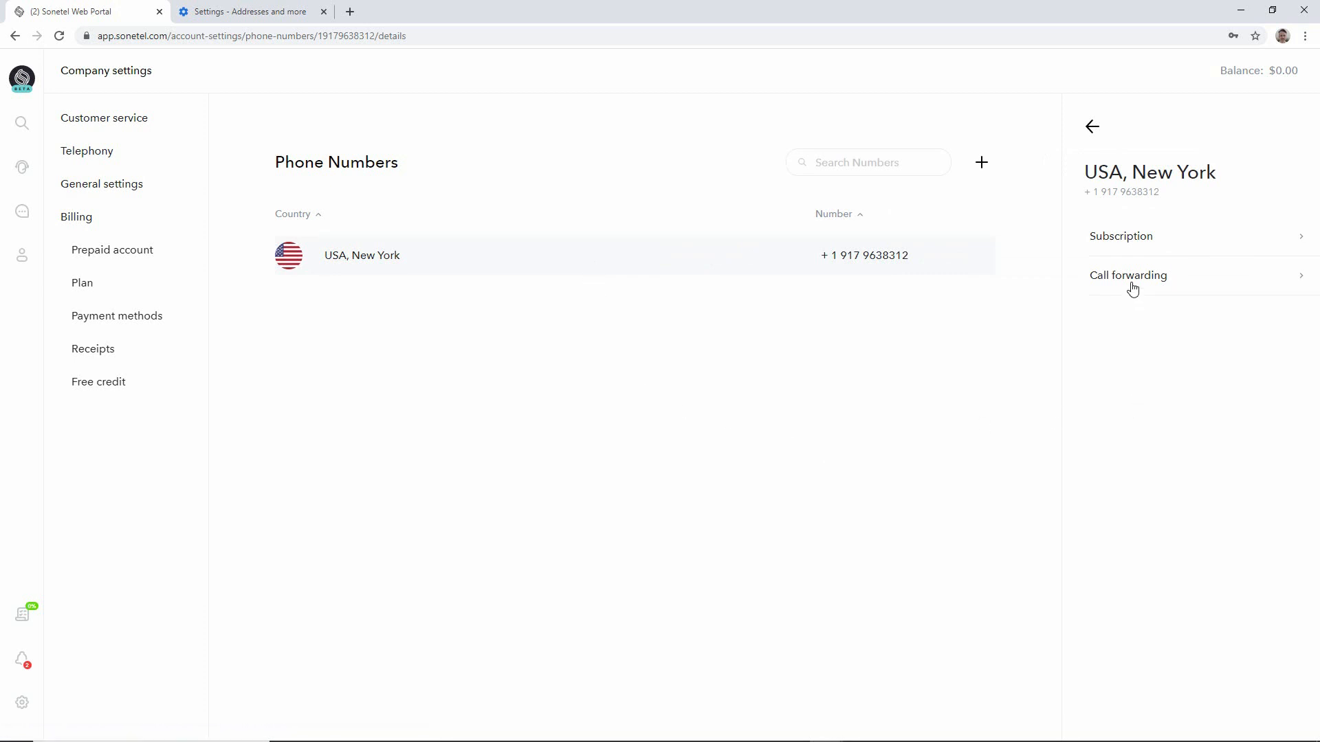
pyautogui.click(1128, 275)
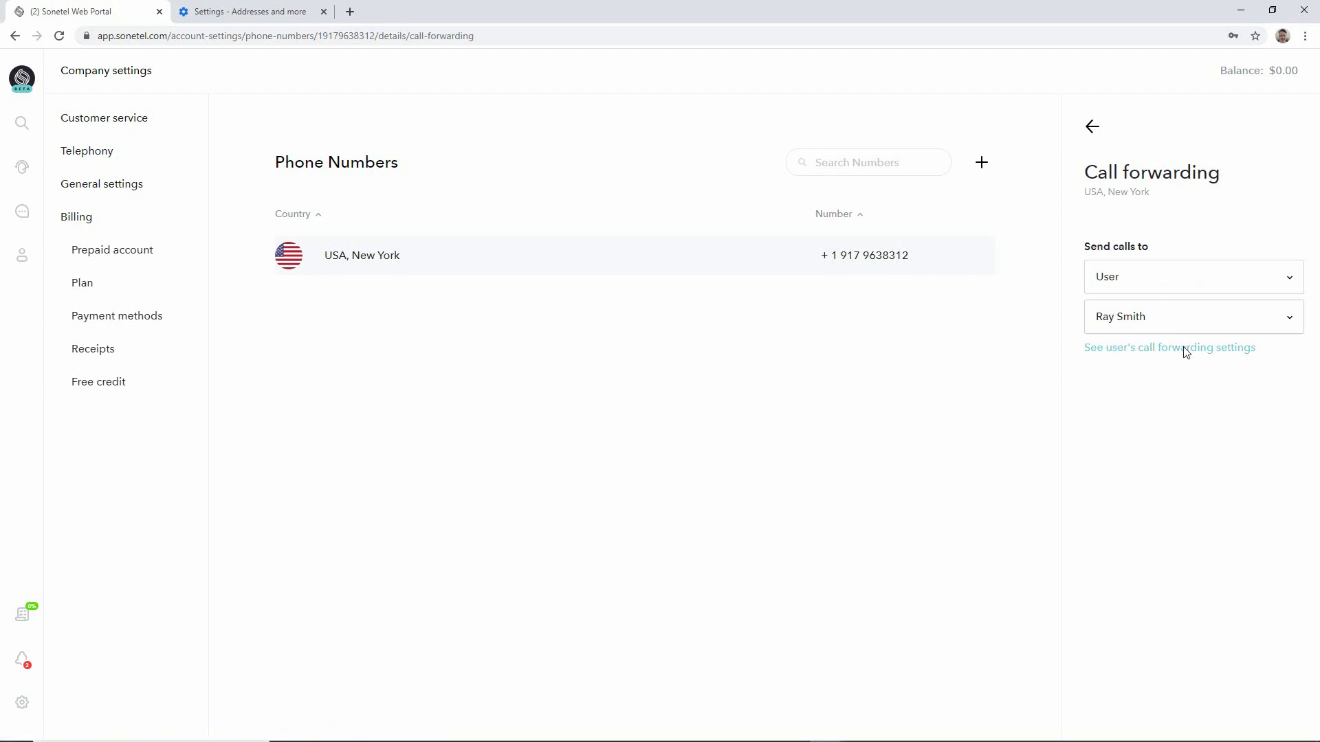
pyautogui.moveTo(1202, 426)
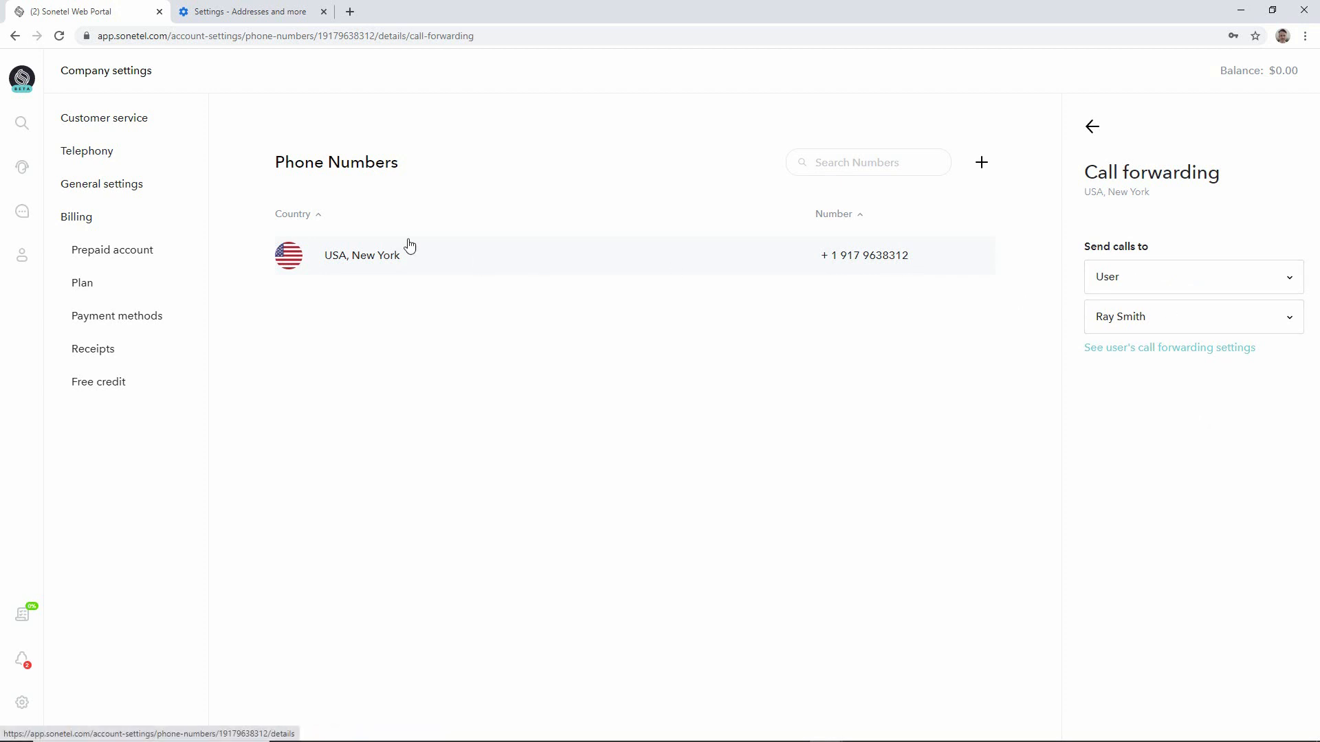
pyautogui.moveTo(933, 321)
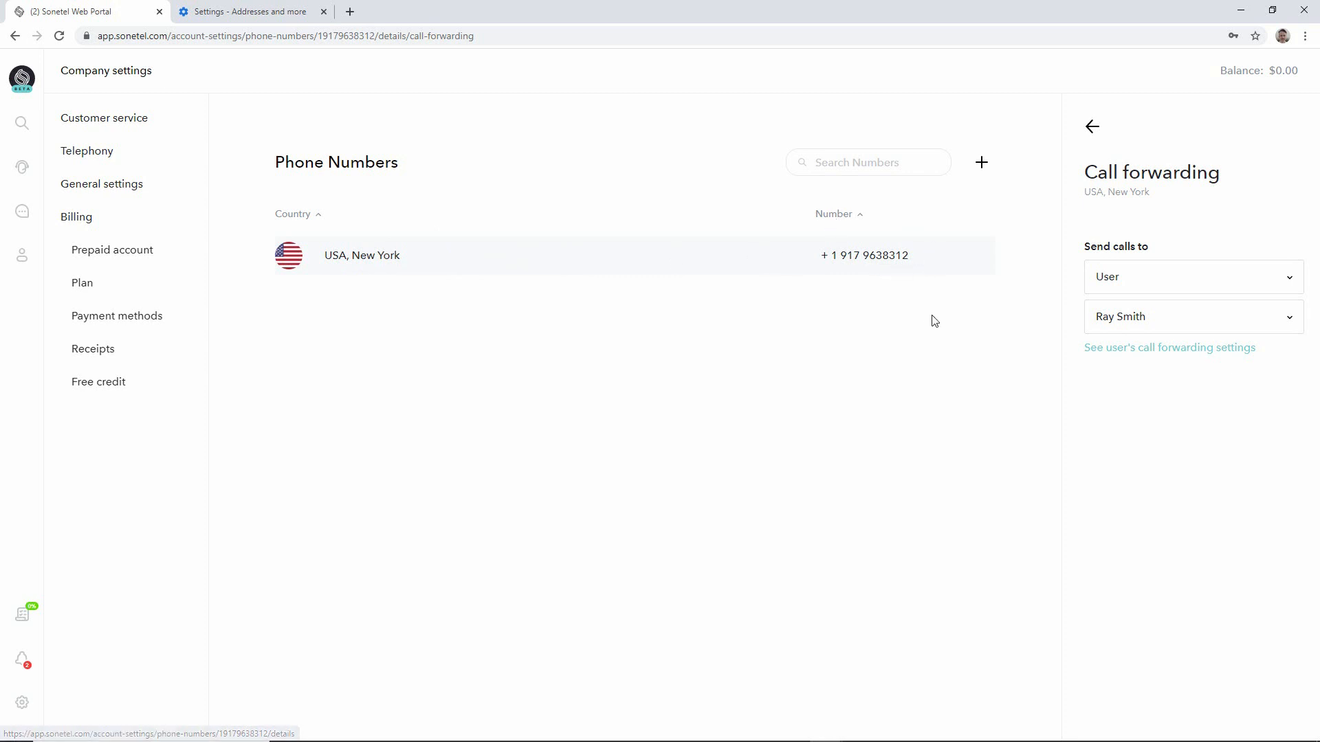
pyautogui.moveTo(1049, 338)
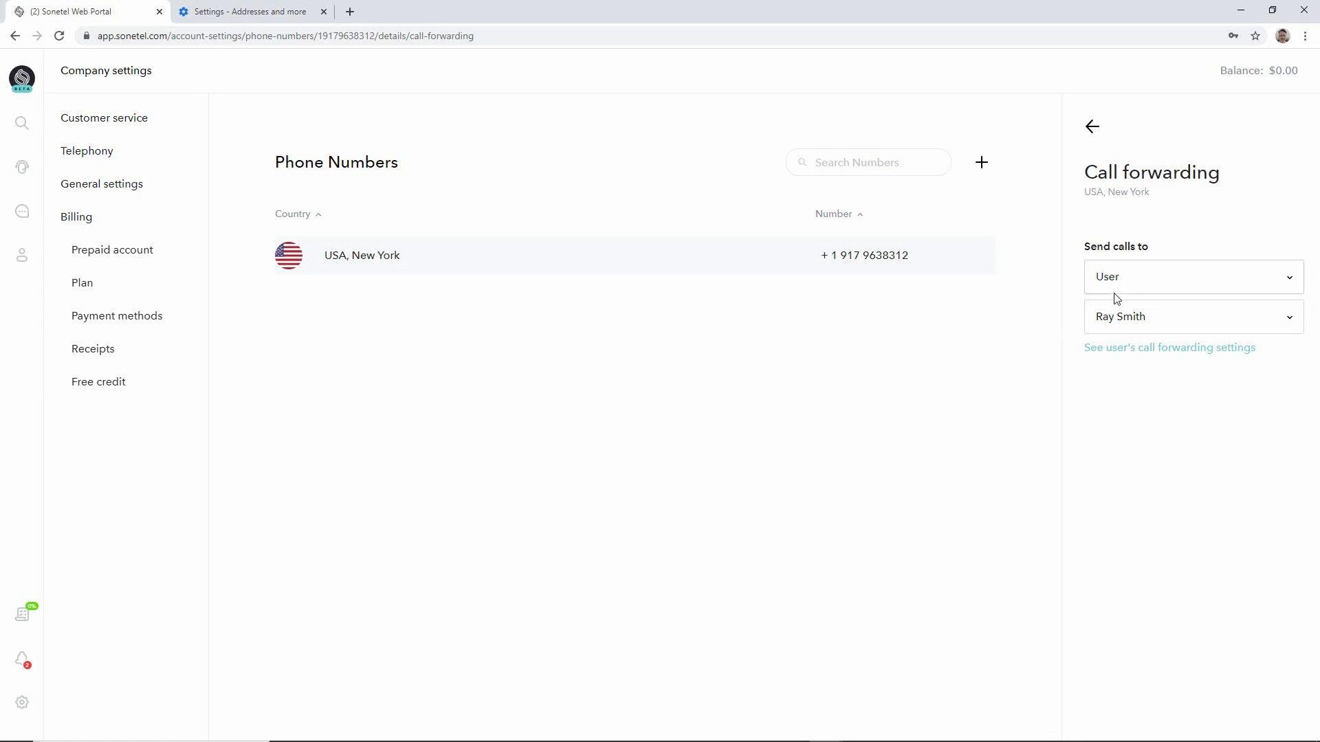
pyautogui.moveTo(1120, 297)
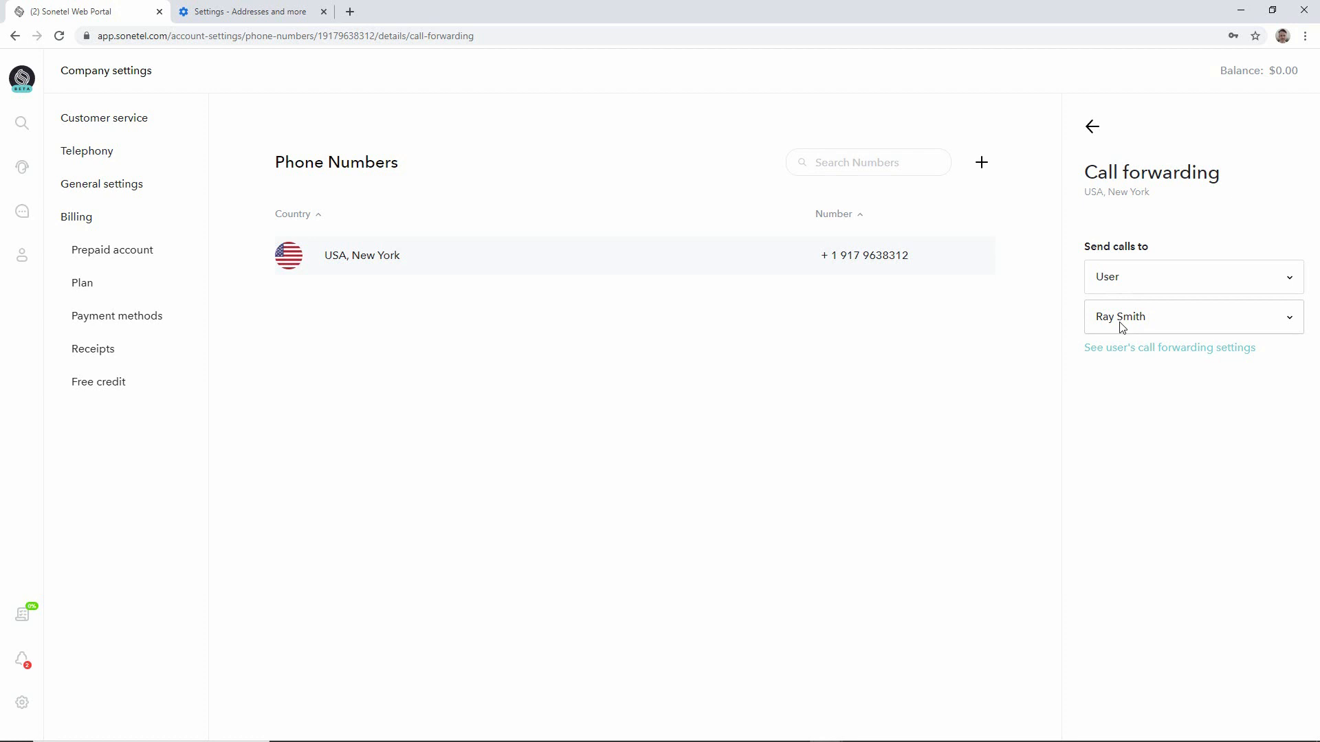
pyautogui.moveTo(1286, 329)
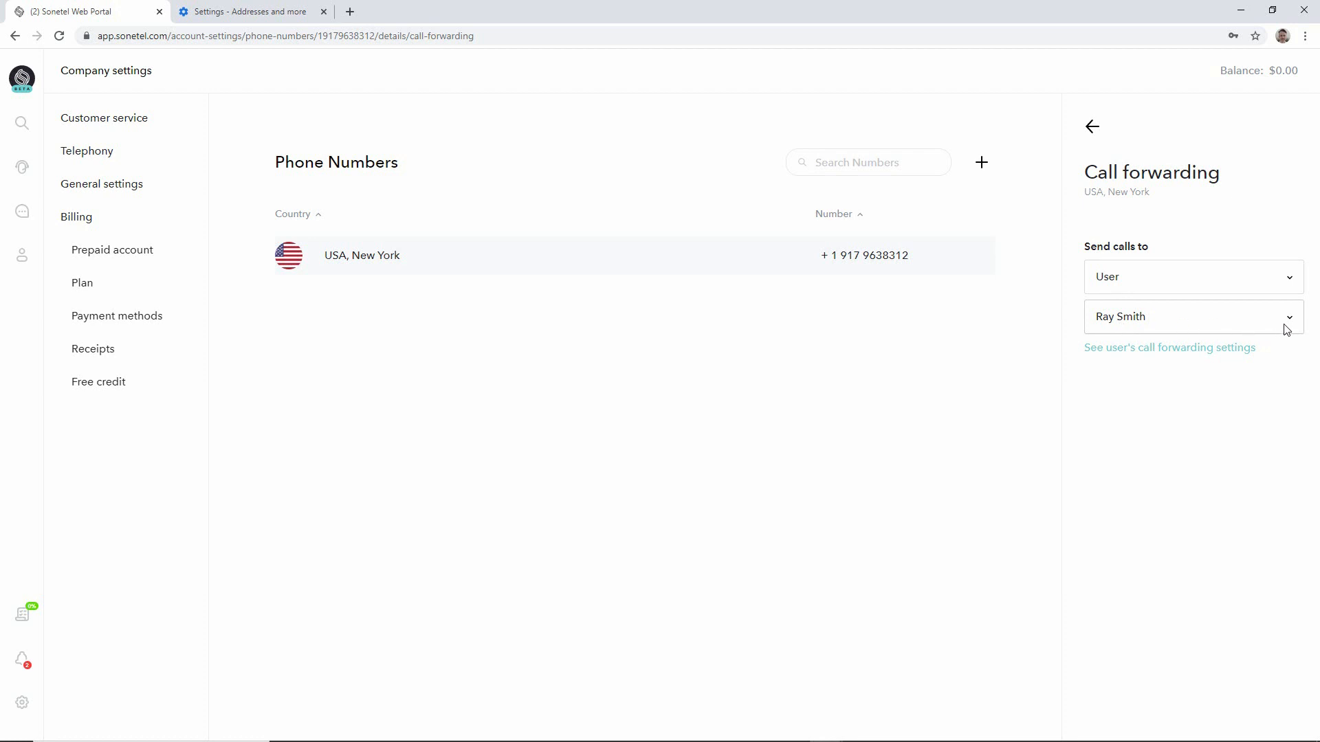
pyautogui.click(1191, 316)
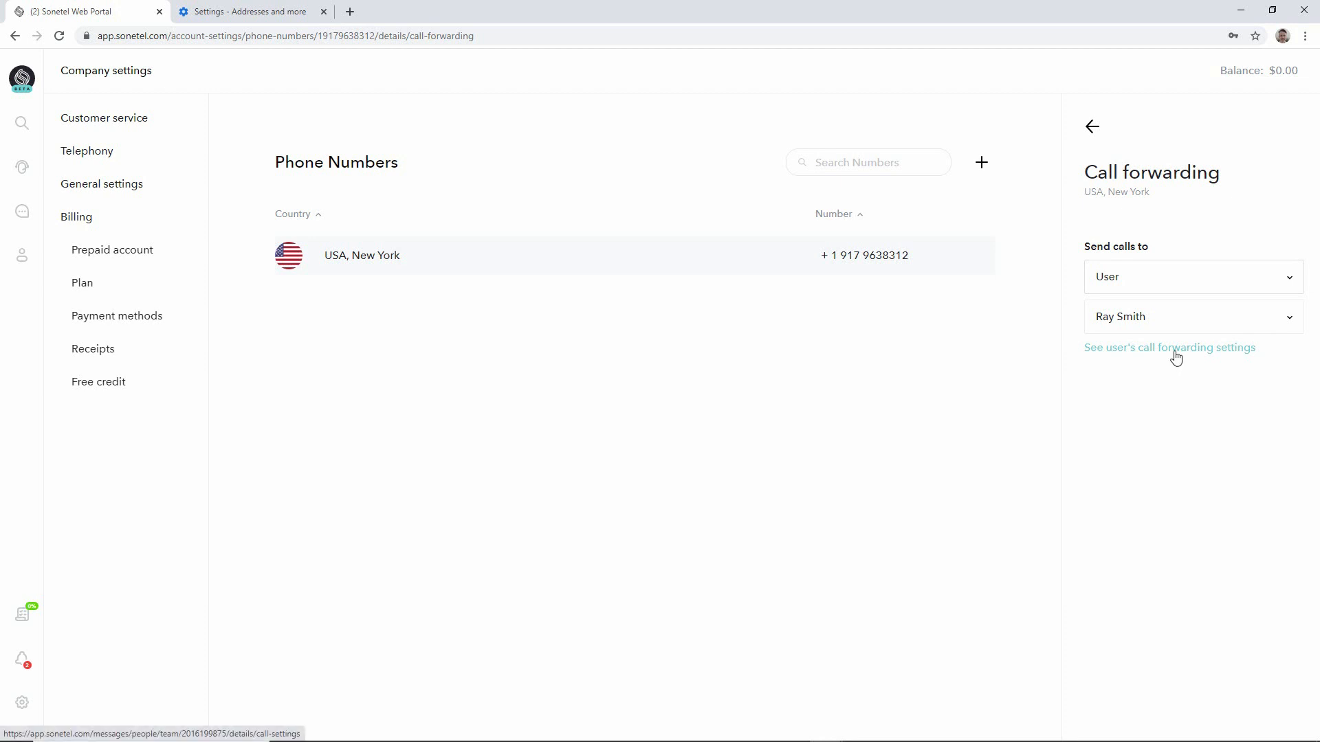
pyautogui.moveTo(1182, 356)
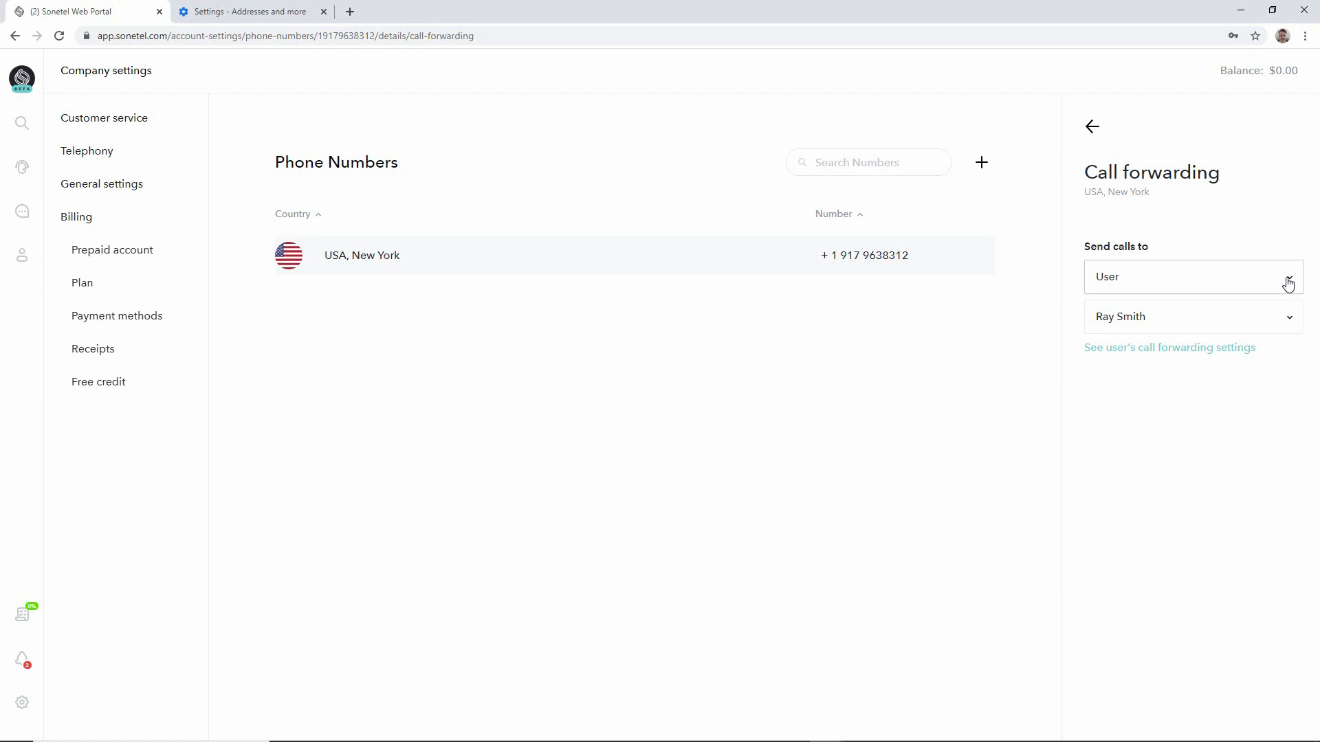
# - Switch the destination to Phone number and begin entering a number (1347)
pyautogui.click(1191, 277)
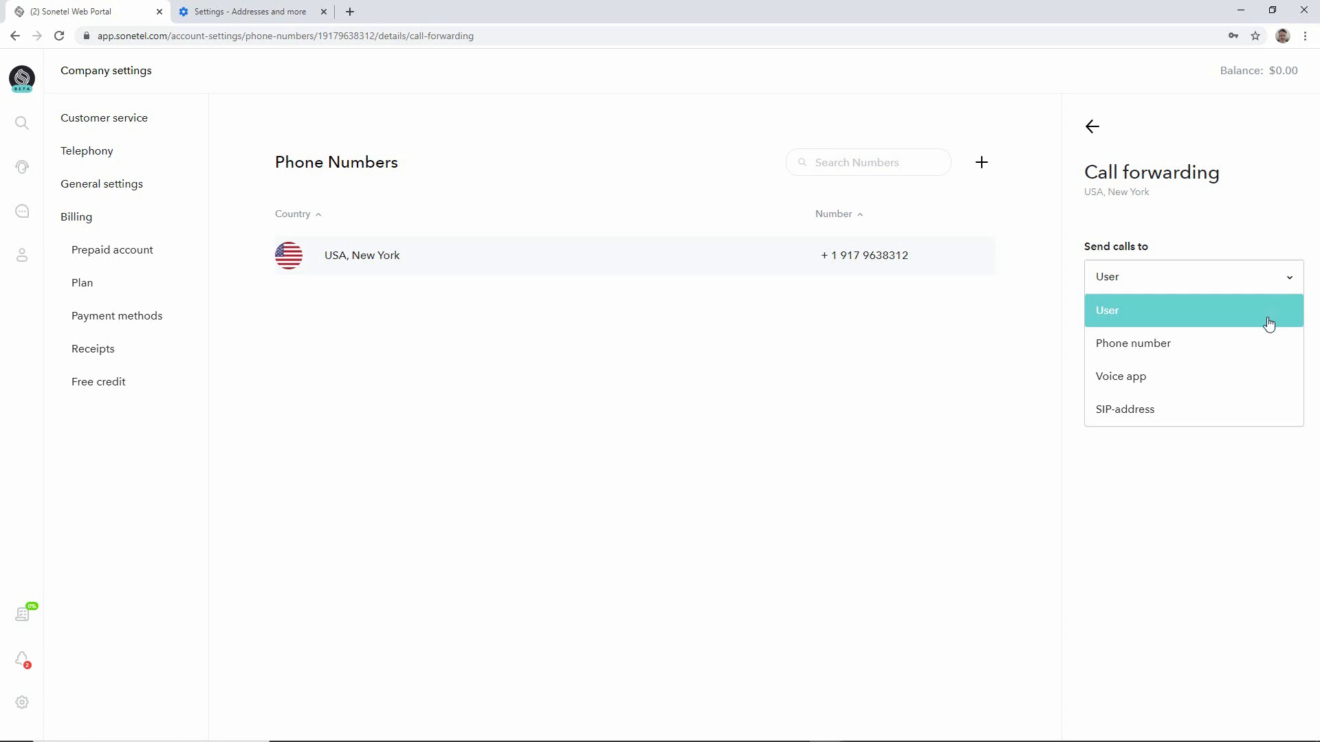
pyautogui.click(1132, 342)
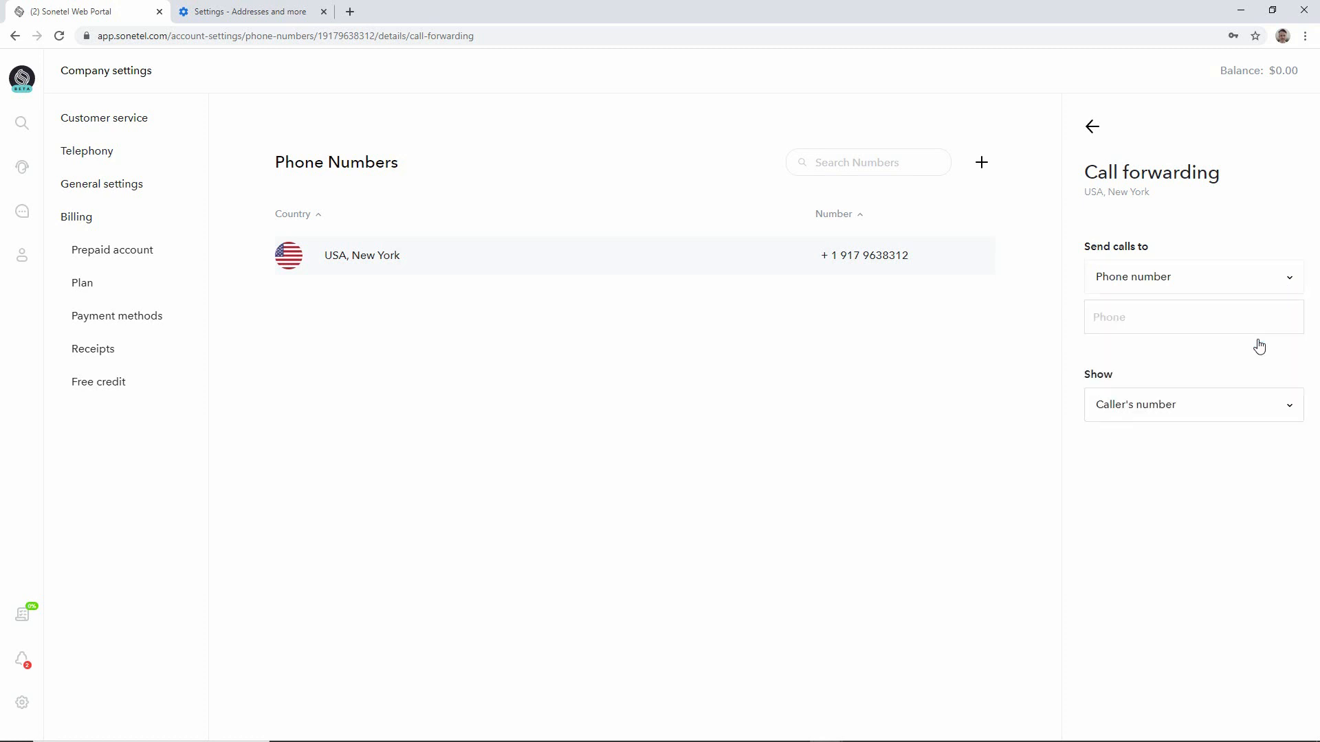
pyautogui.click(1191, 316)
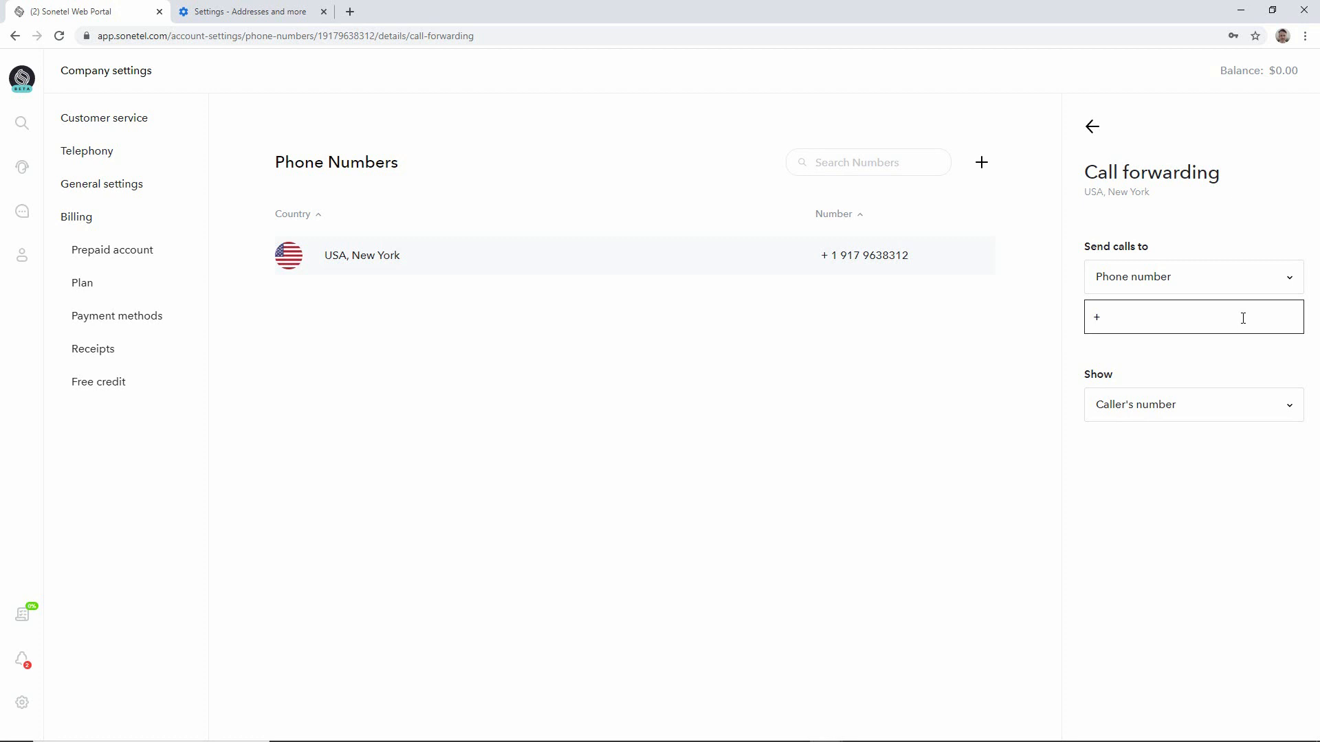
pyautogui.write('1')
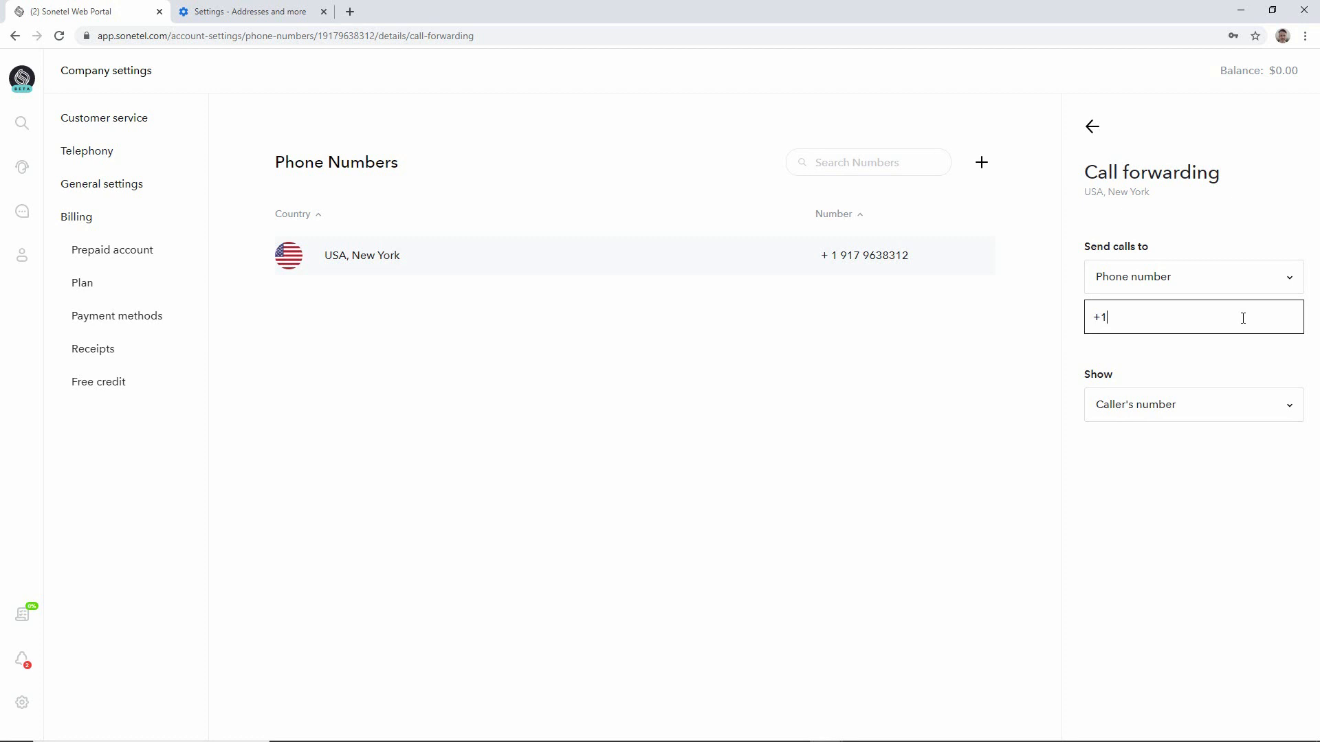
pyautogui.write('347')
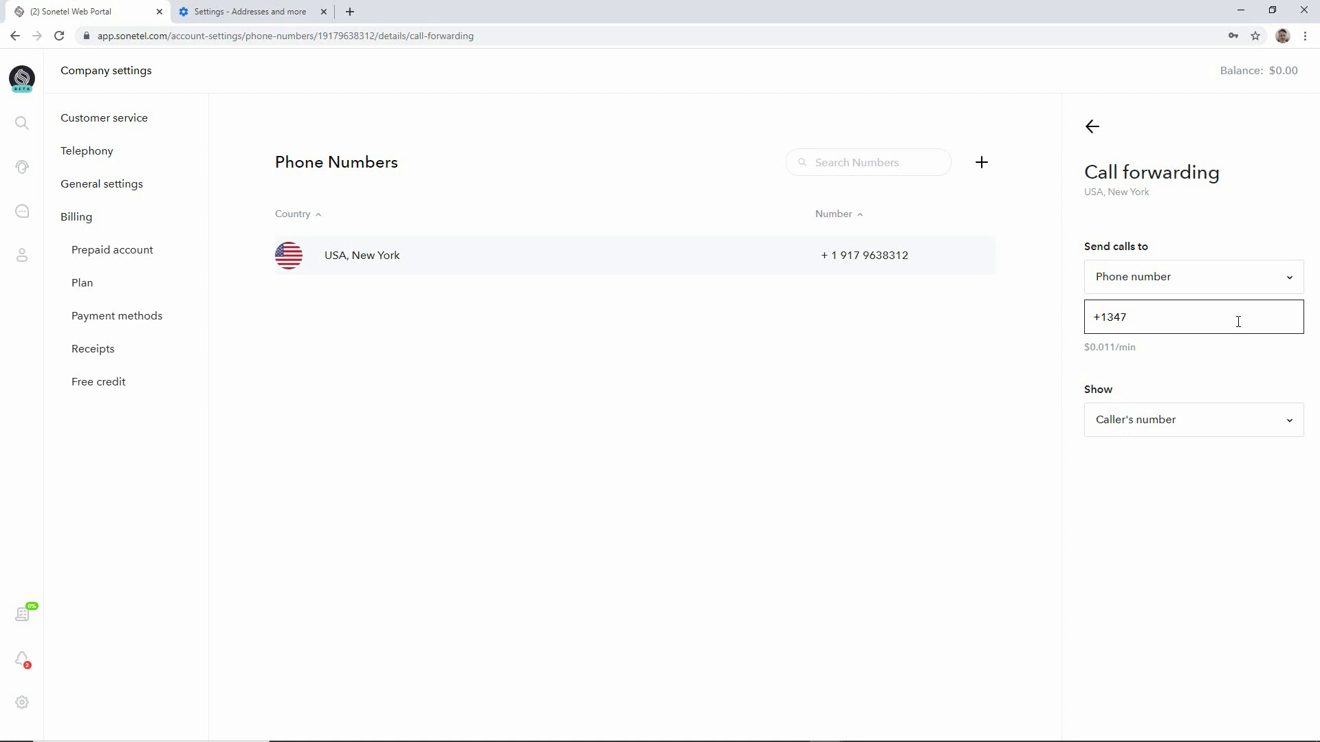
pyautogui.moveTo(1133, 359)
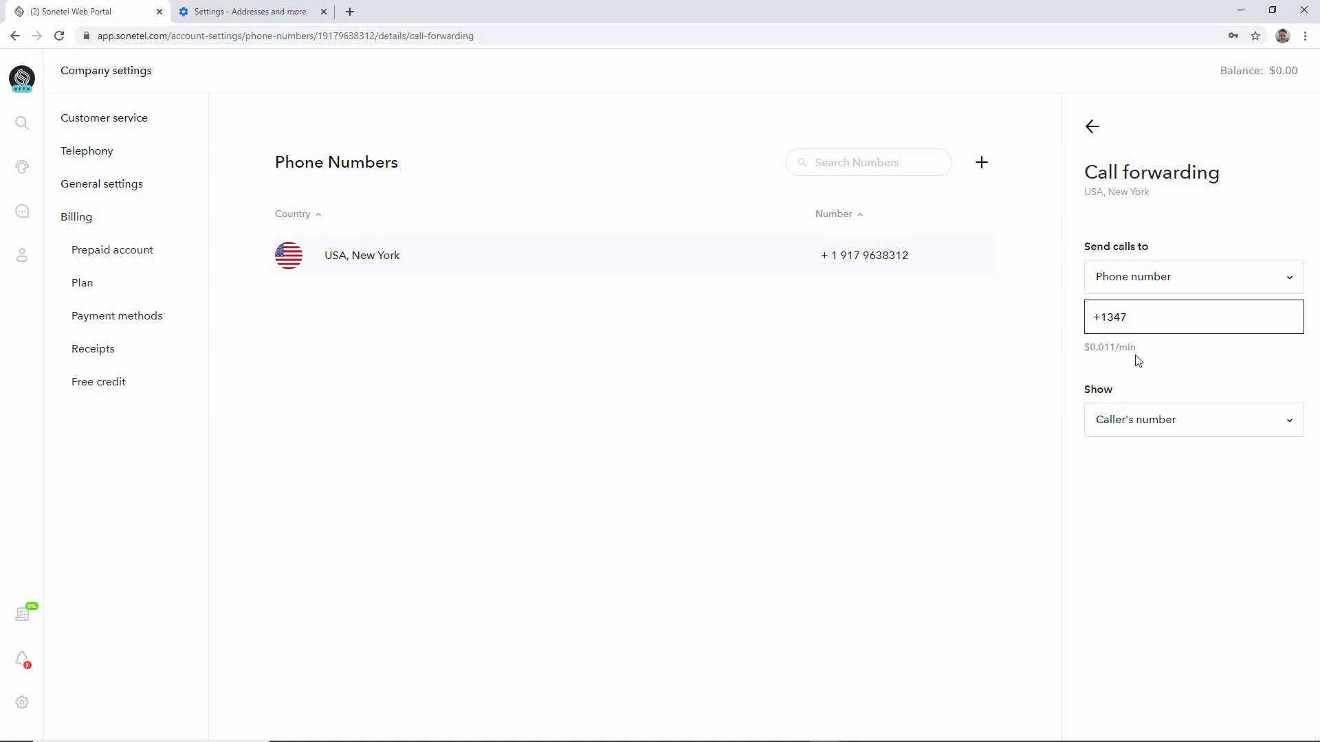
pyautogui.doubleClick(1111, 318)
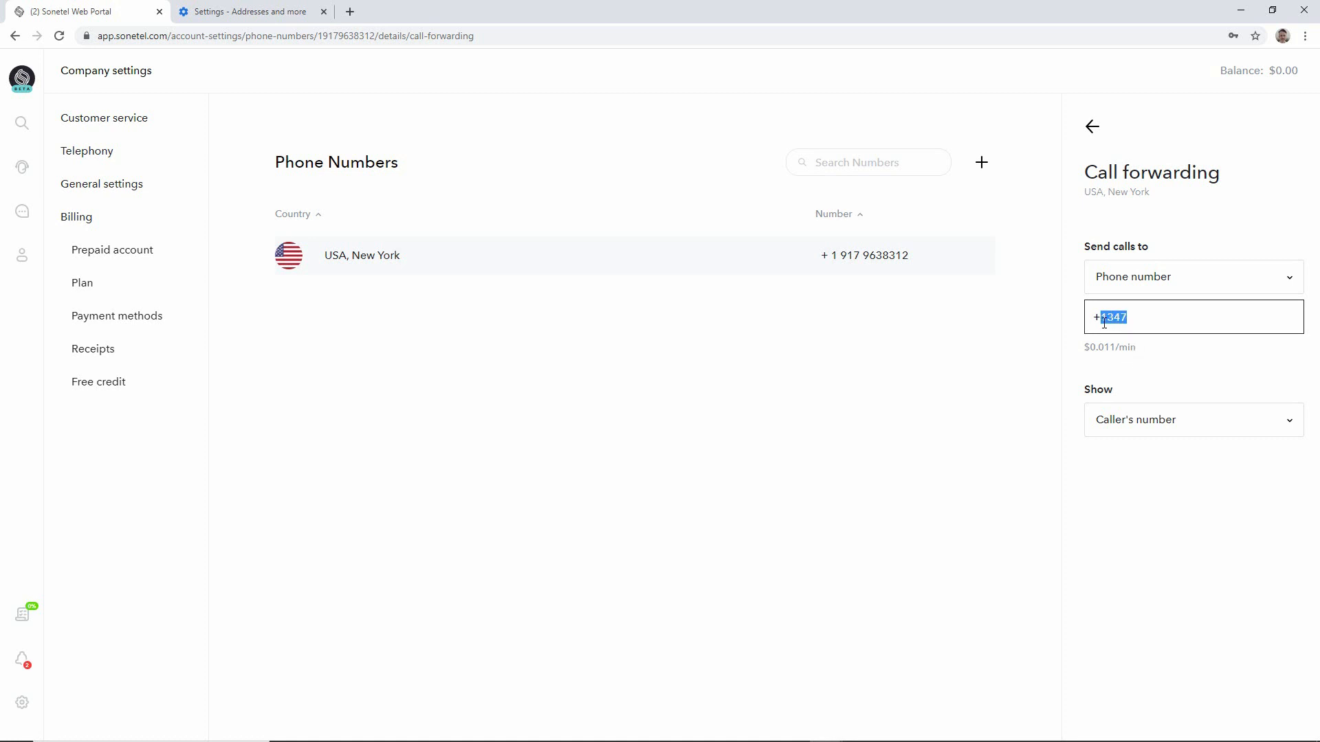
pyautogui.write('+46')
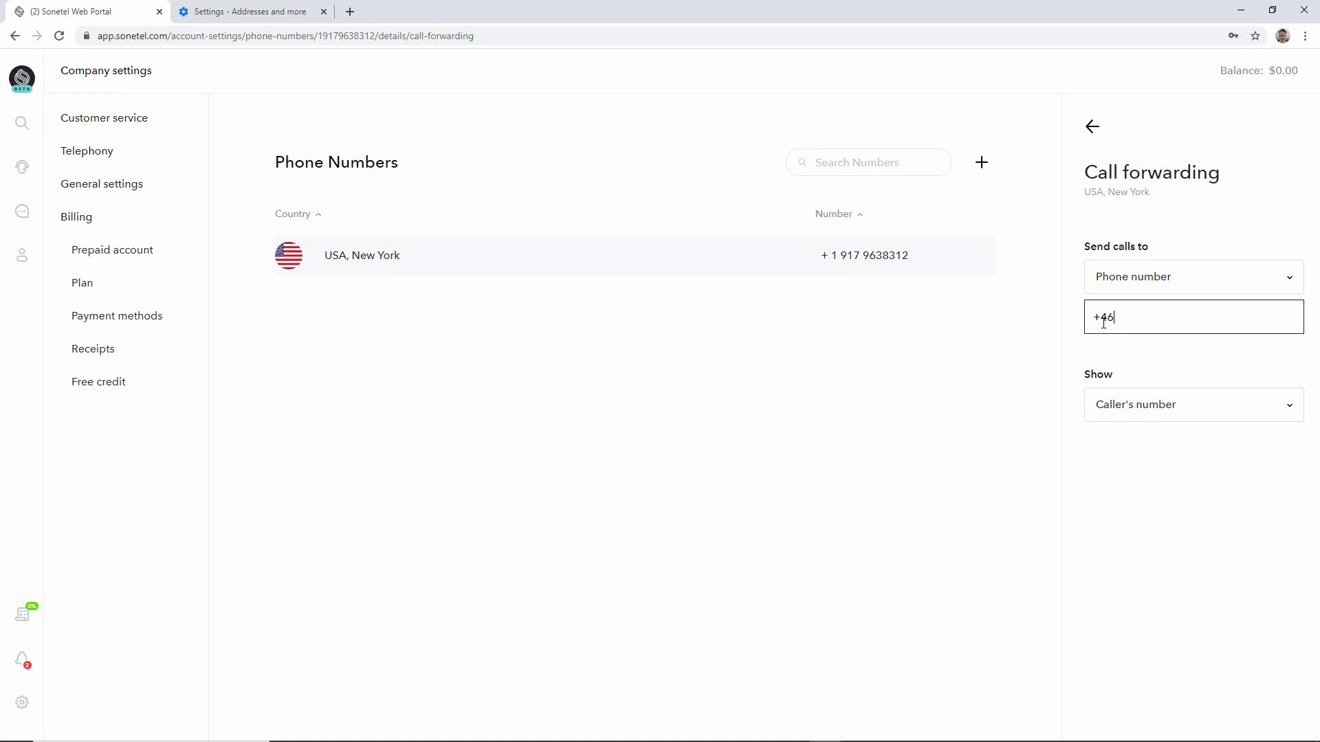
pyautogui.write('854554545')
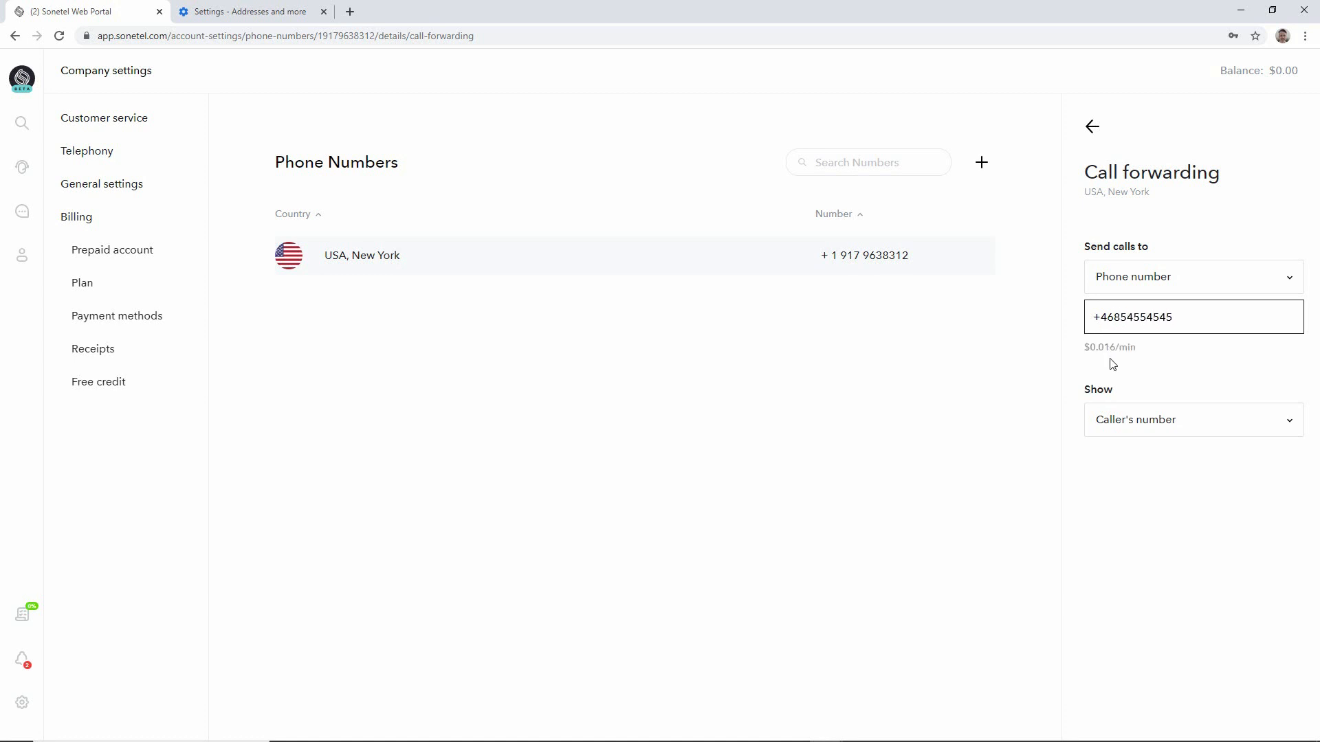
pyautogui.moveTo(1114, 360)
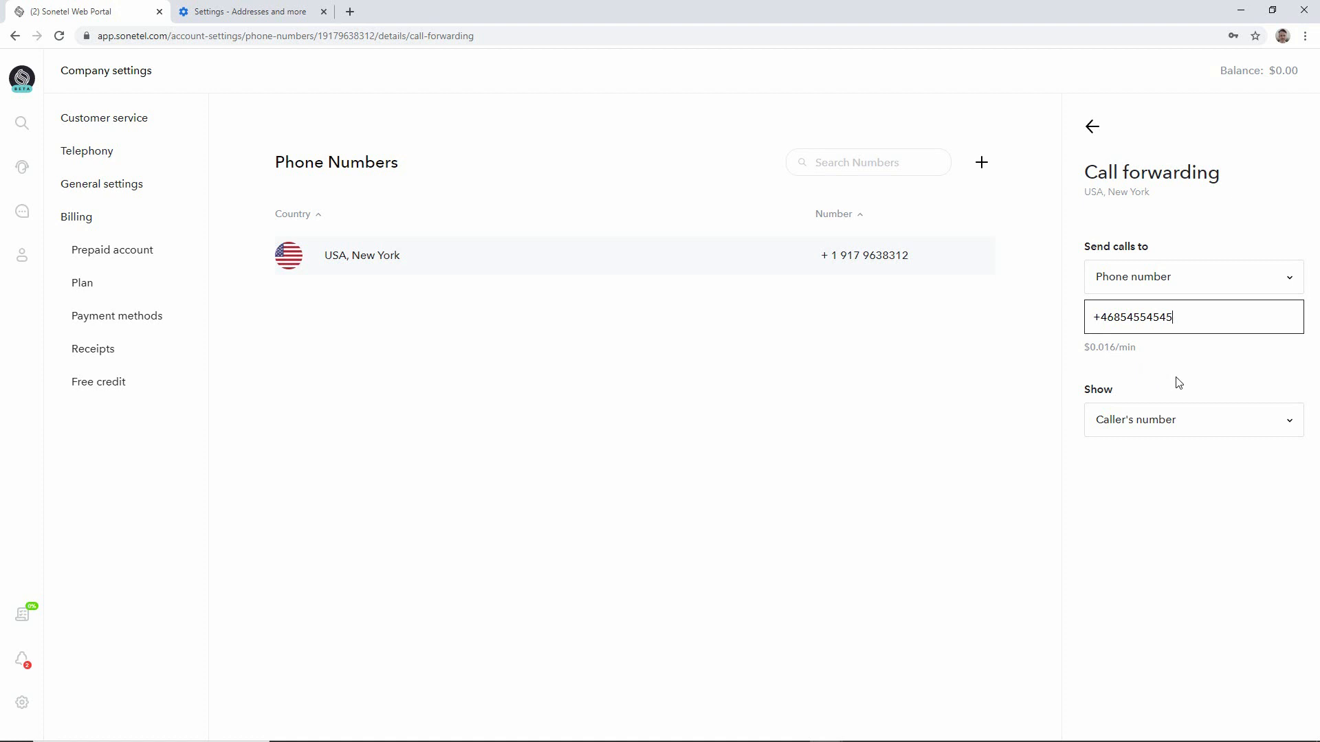
pyautogui.click(1191, 276)
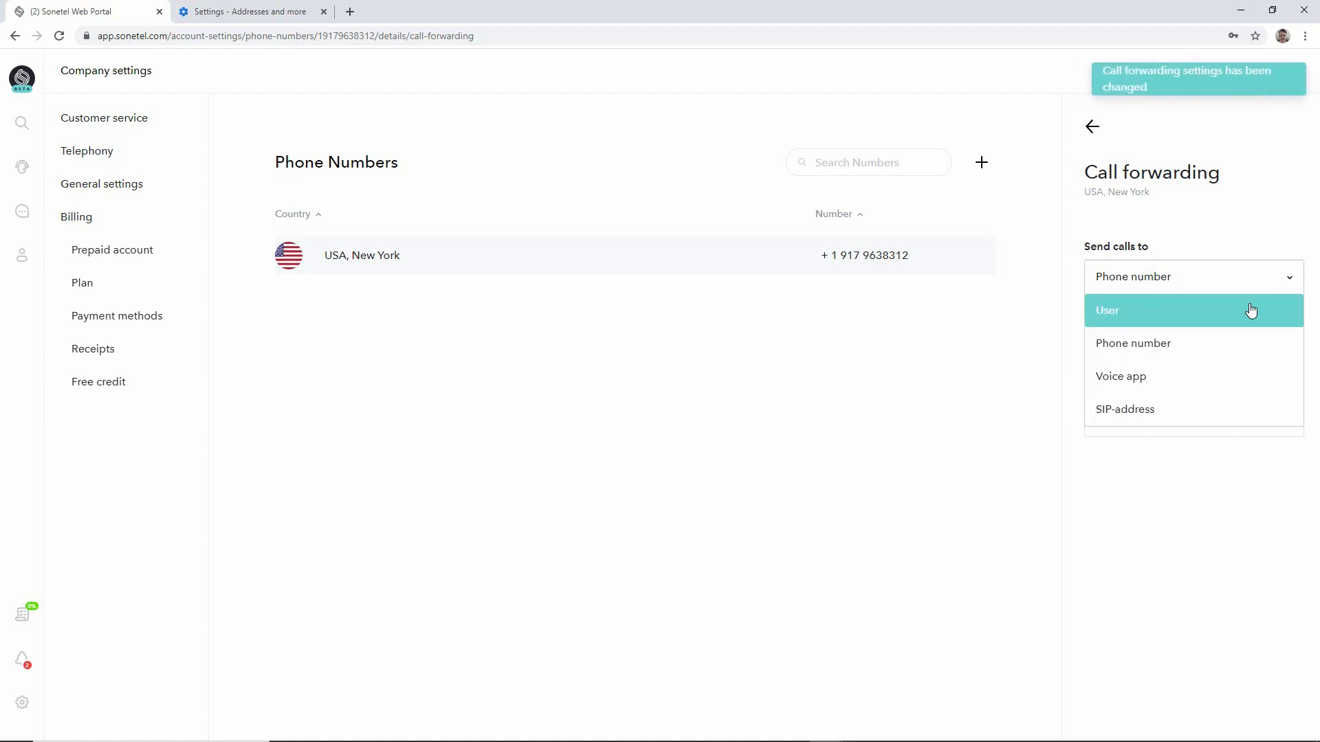
pyautogui.moveTo(1244, 342)
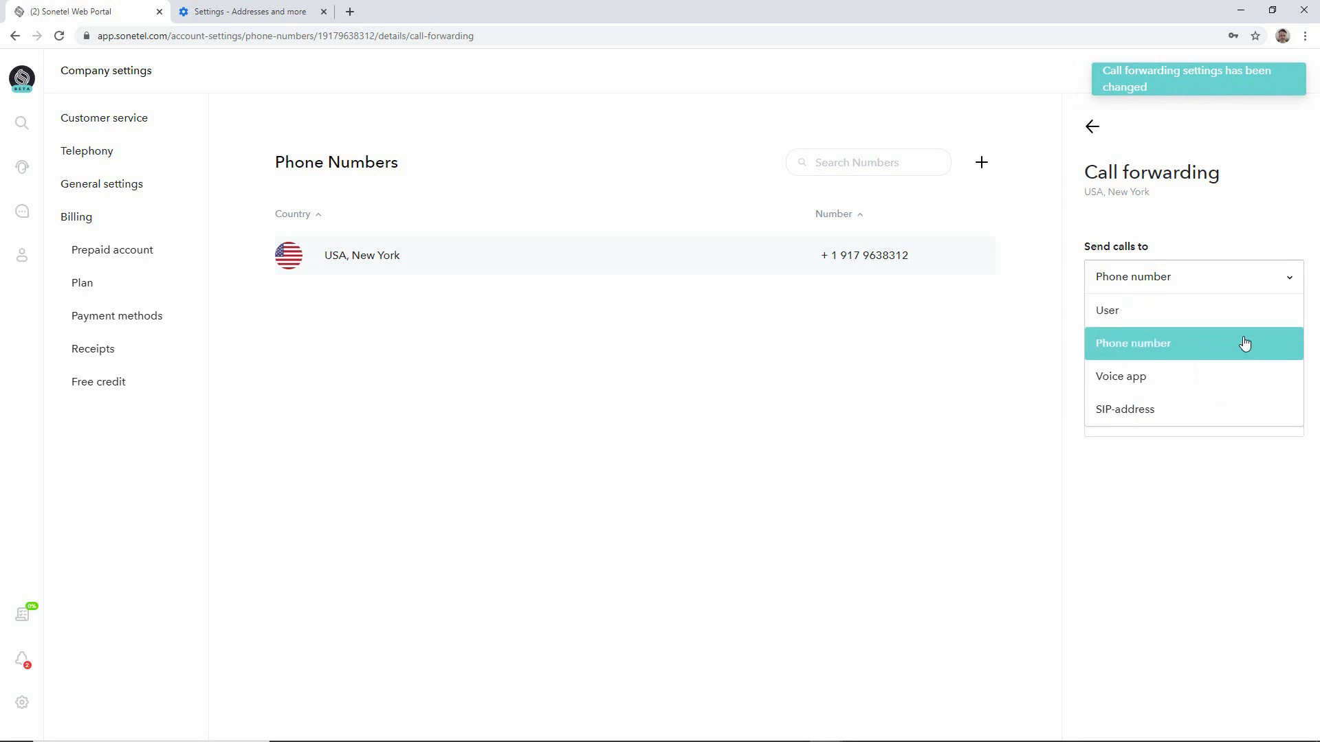
pyautogui.moveTo(1241, 353)
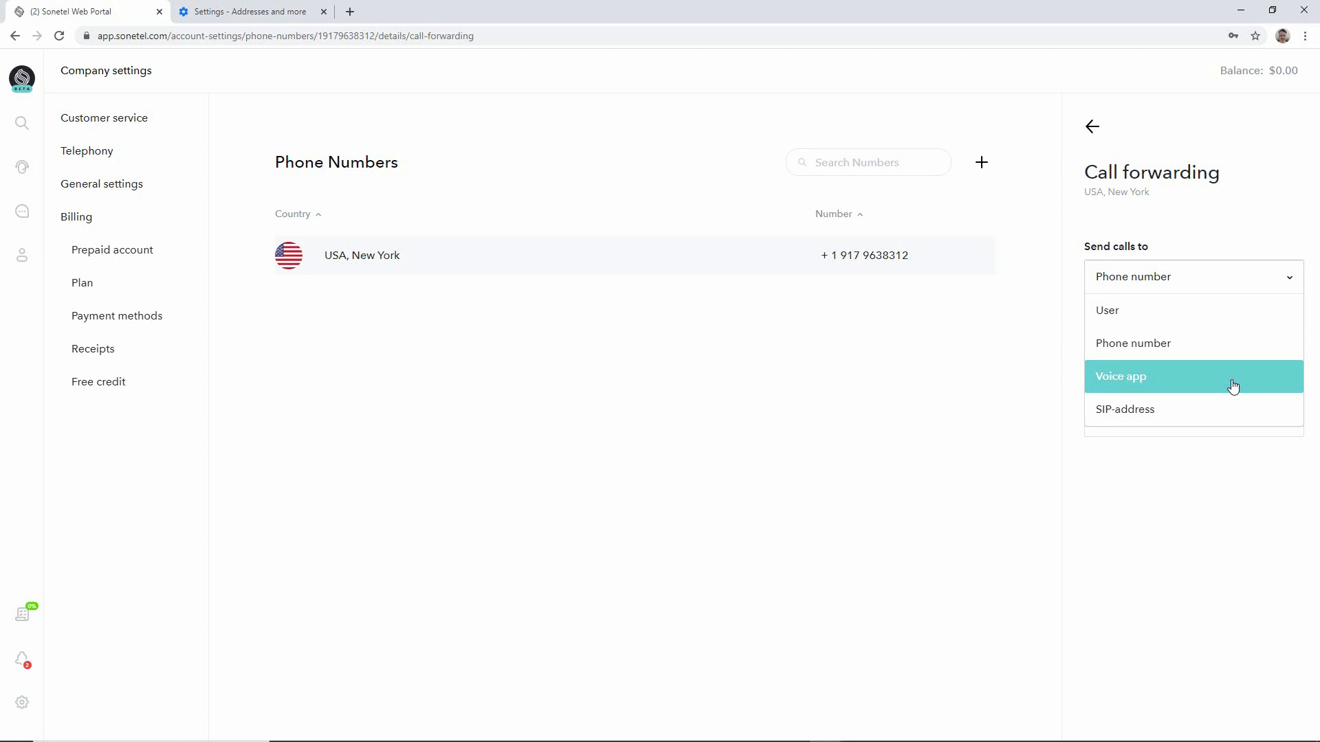
pyautogui.click(1121, 376)
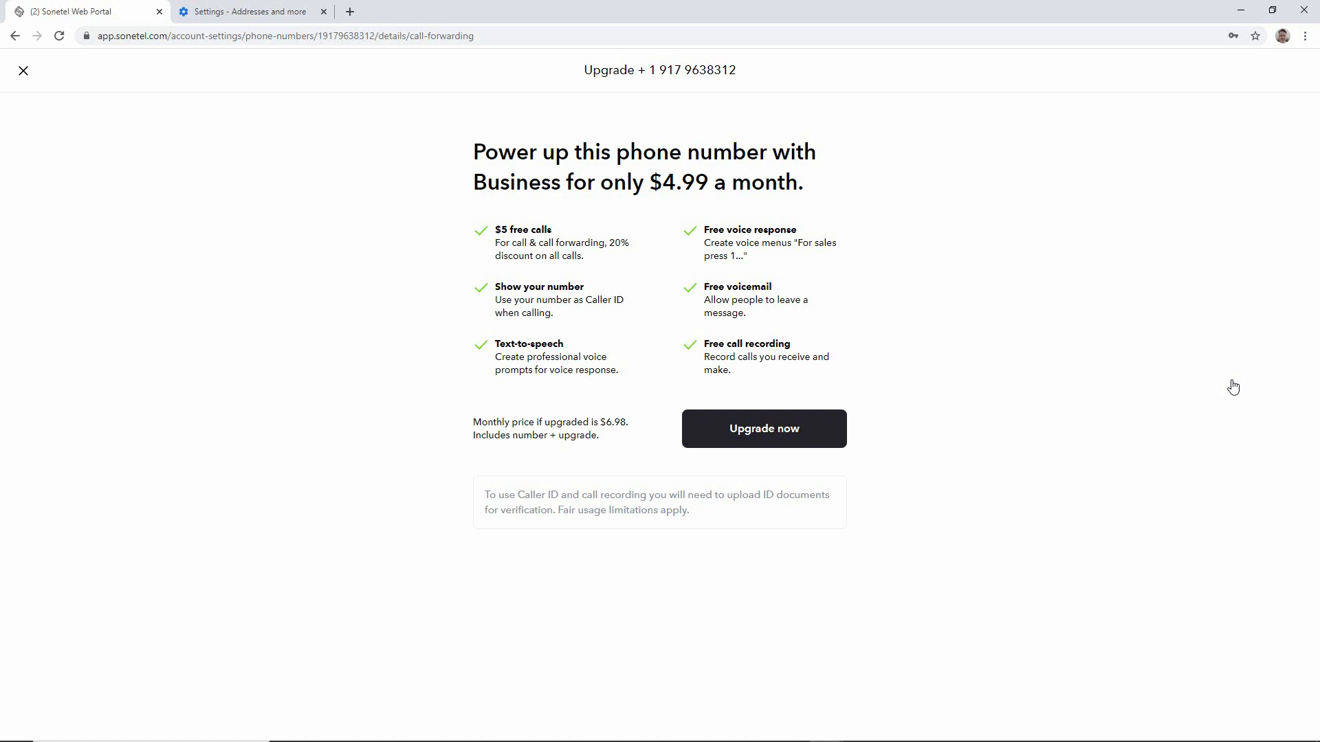
pyautogui.moveTo(589, 263)
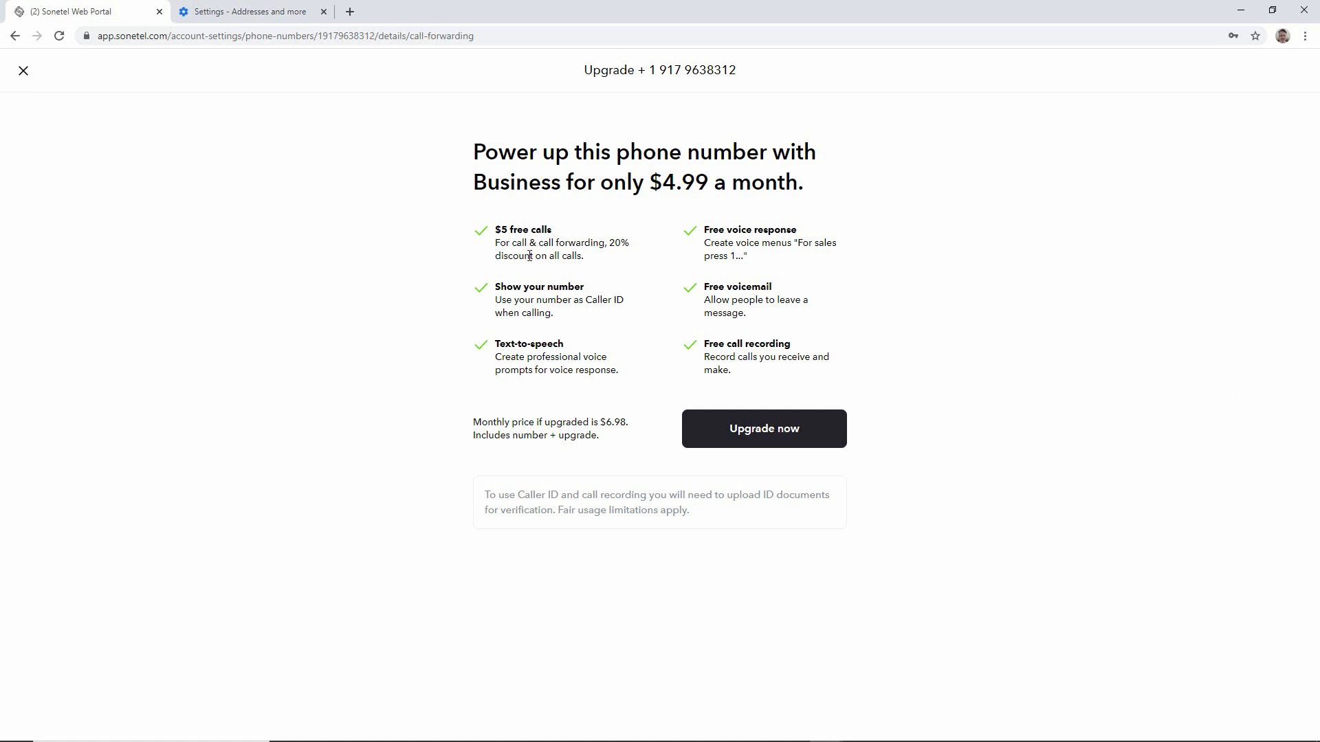
pyautogui.moveTo(563, 237)
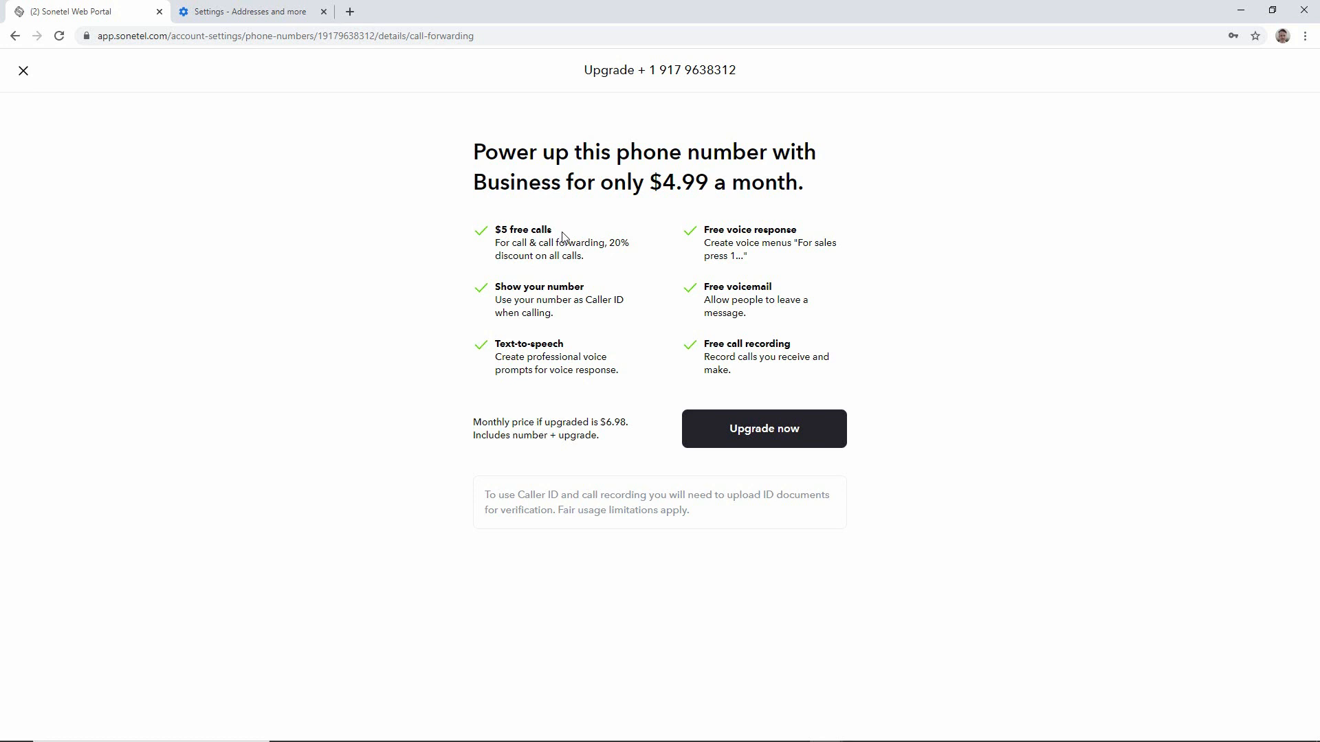
pyautogui.moveTo(540, 220)
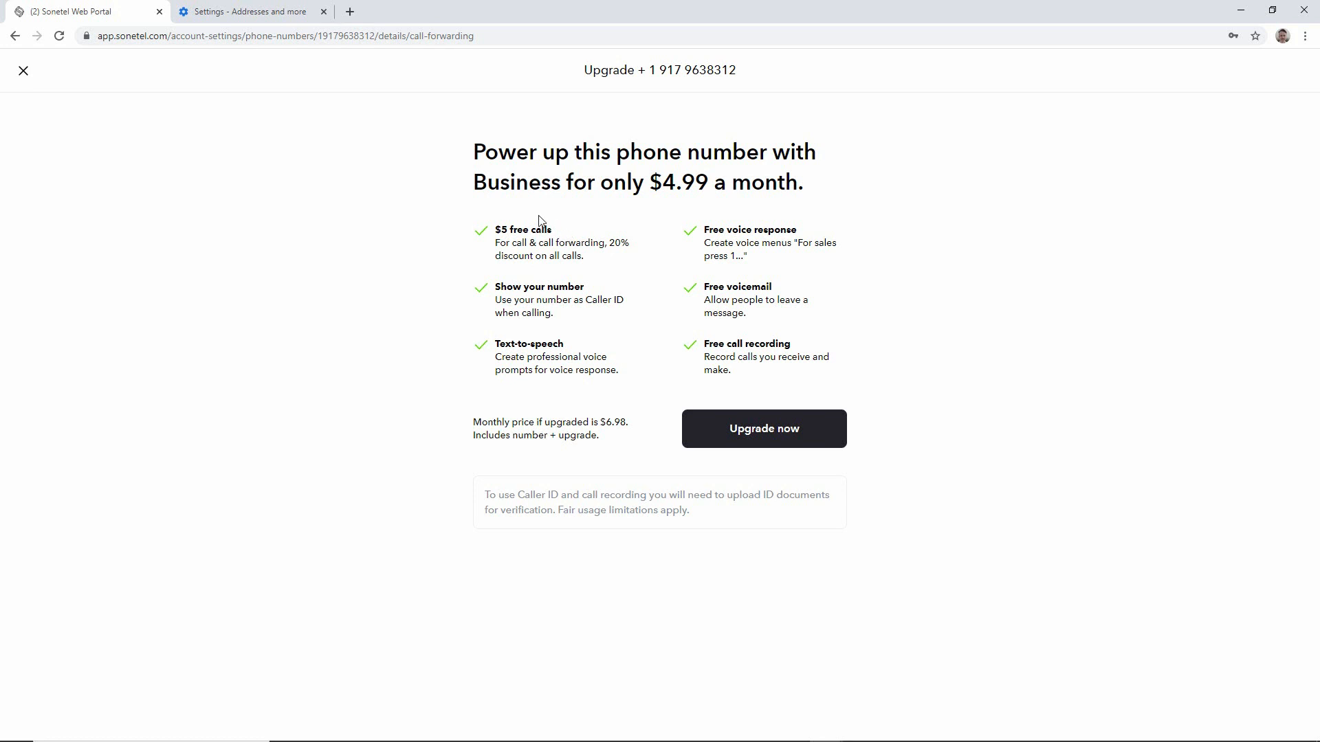
pyautogui.moveTo(190, 121)
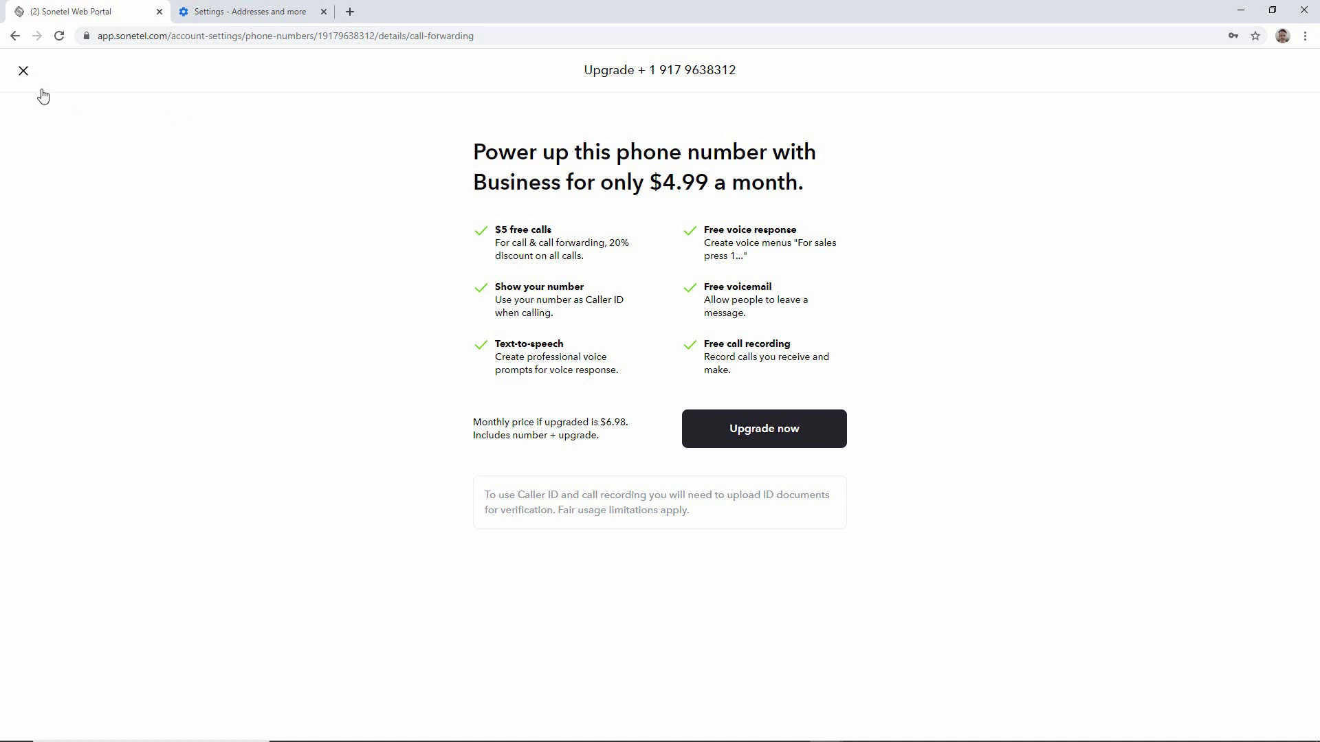
pyautogui.click(23, 71)
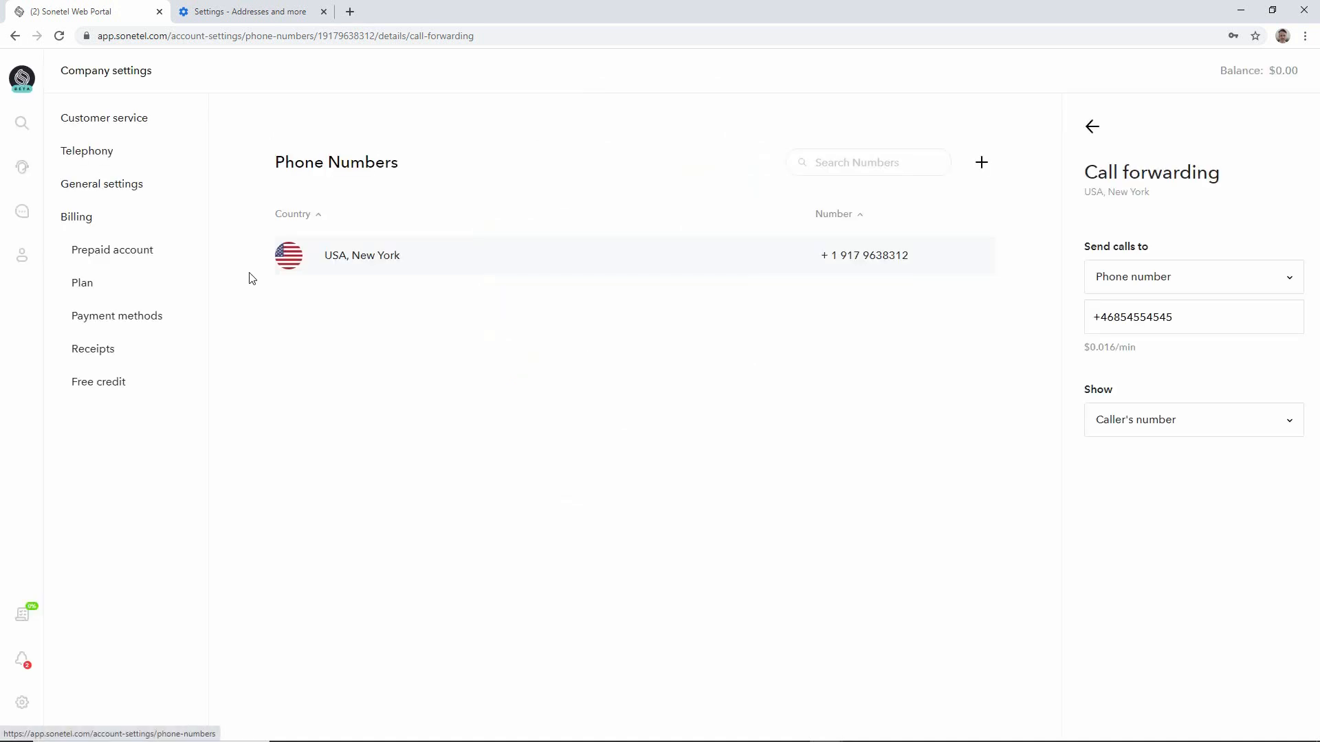
# - Show the destination choices: User, Phone number, Voice app and SIP-address
pyautogui.click(1189, 276)
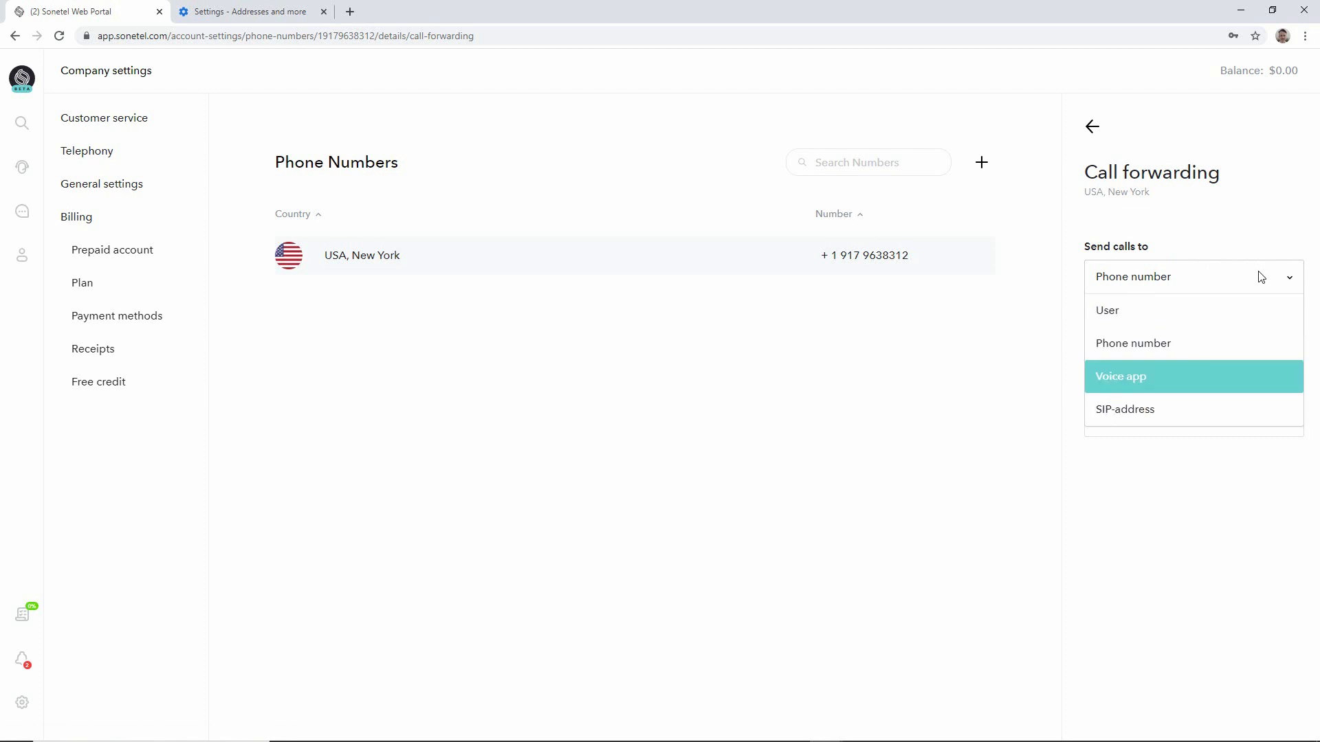
pyautogui.moveTo(1249, 348)
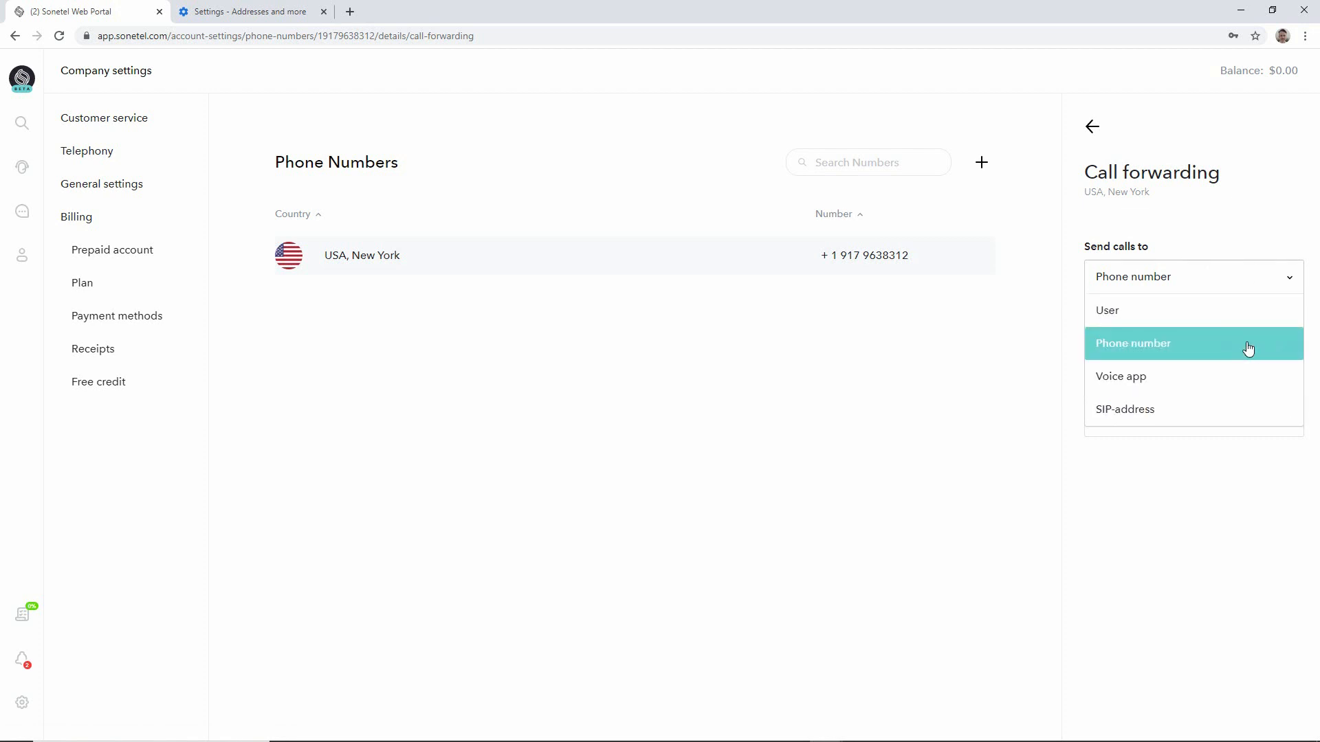
pyautogui.moveTo(1225, 409)
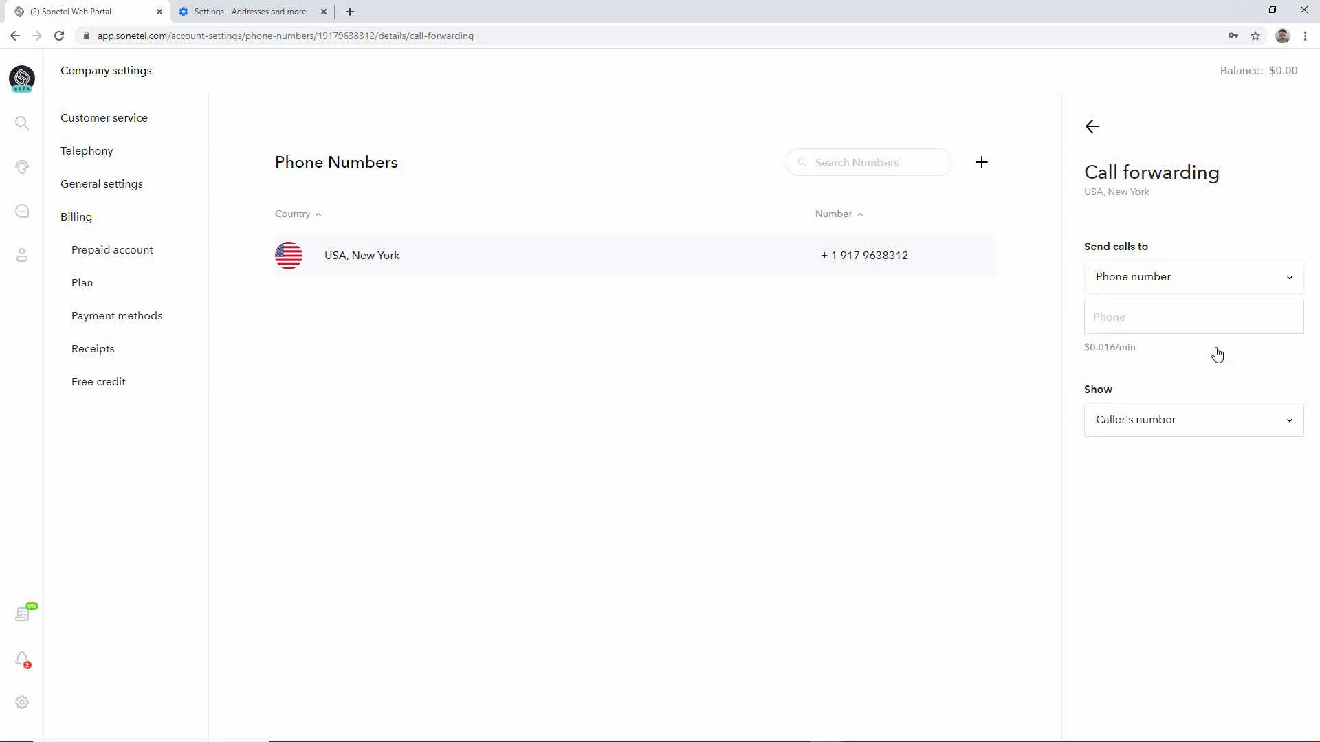
pyautogui.moveTo(1144, 375)
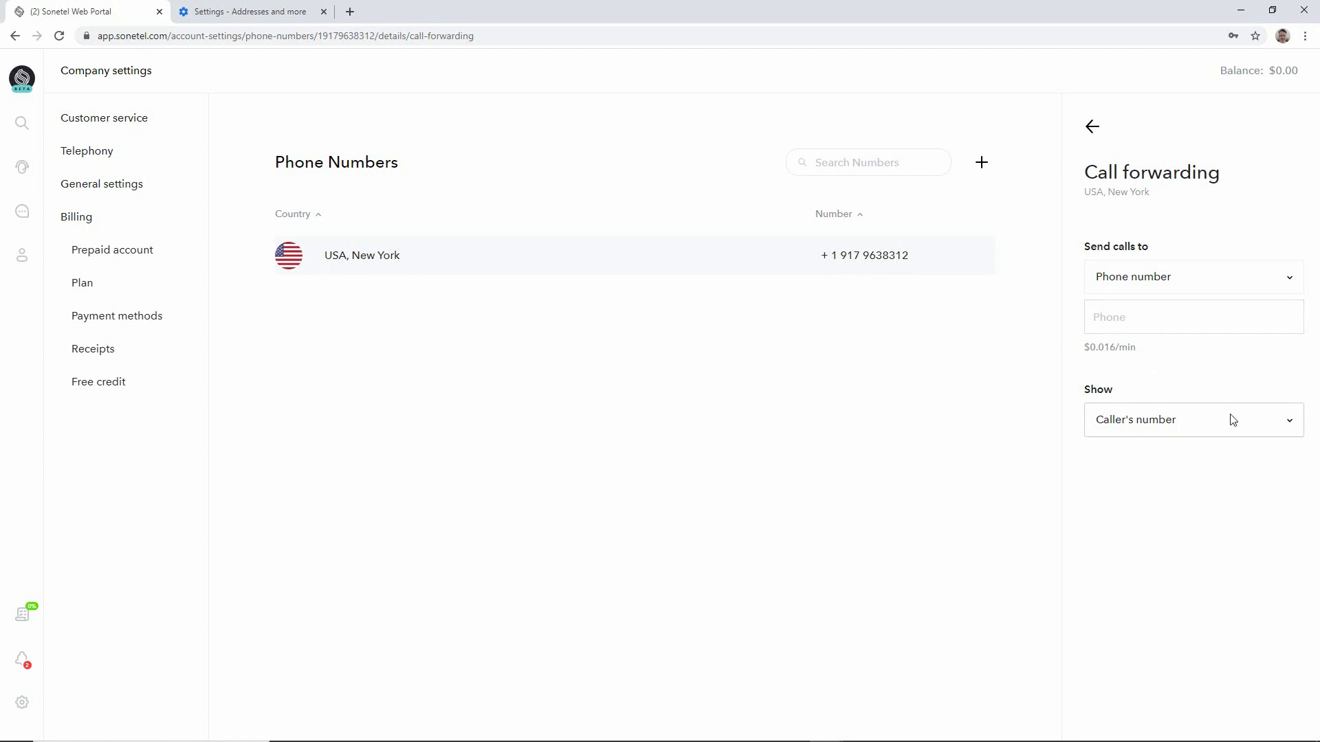
pyautogui.moveTo(1237, 422)
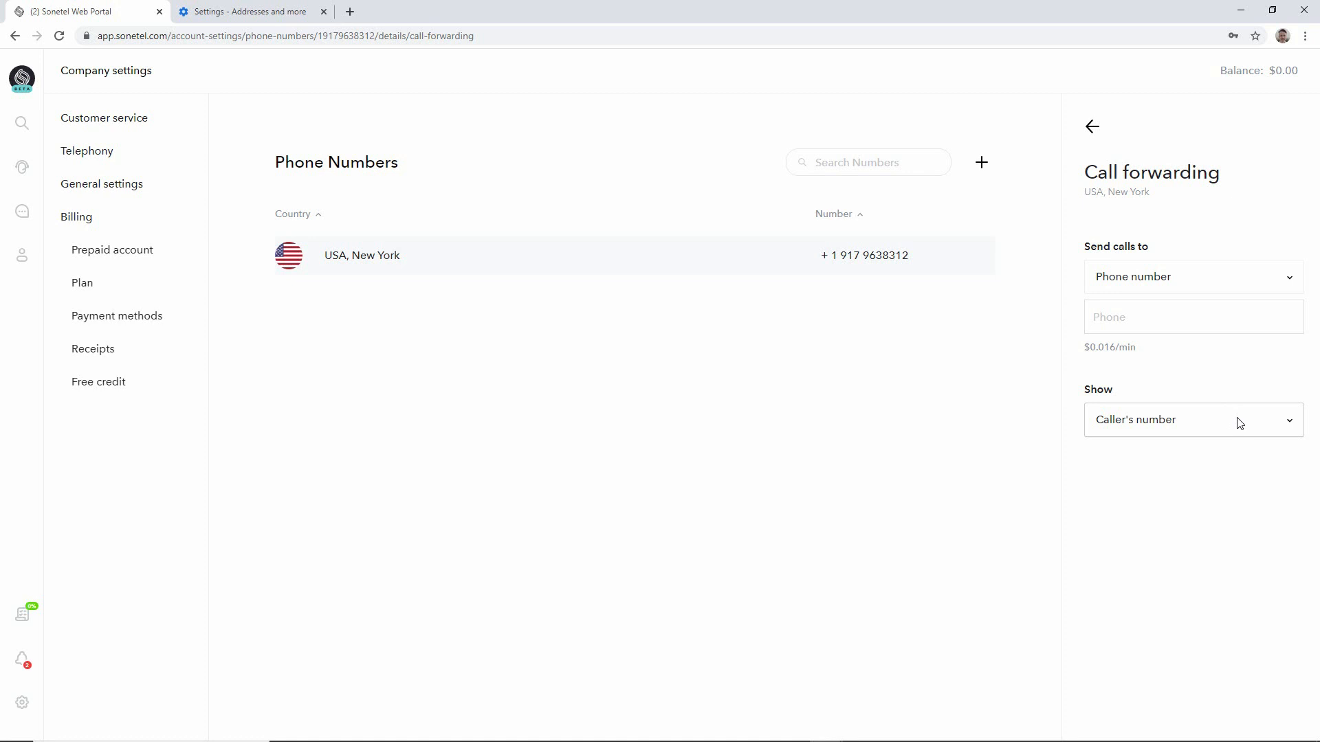
pyautogui.click(1193, 420)
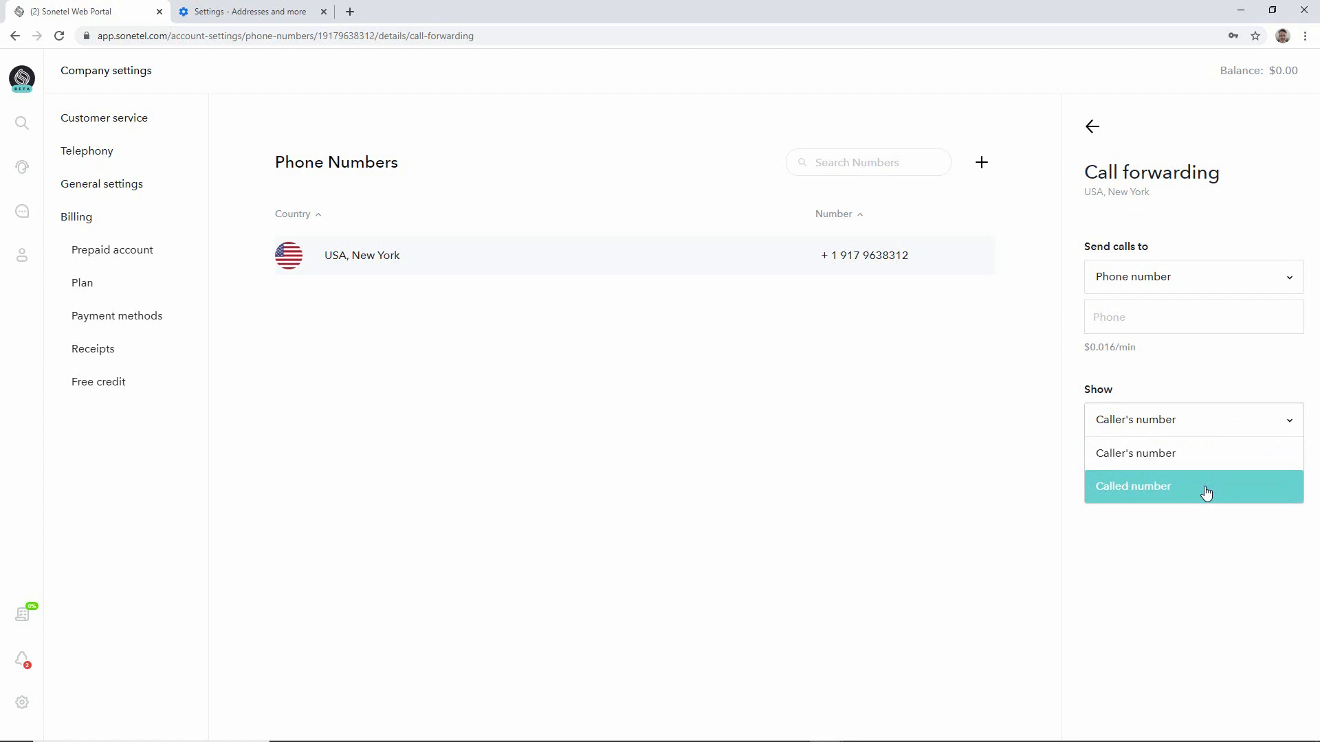
pyautogui.moveTo(1200, 473)
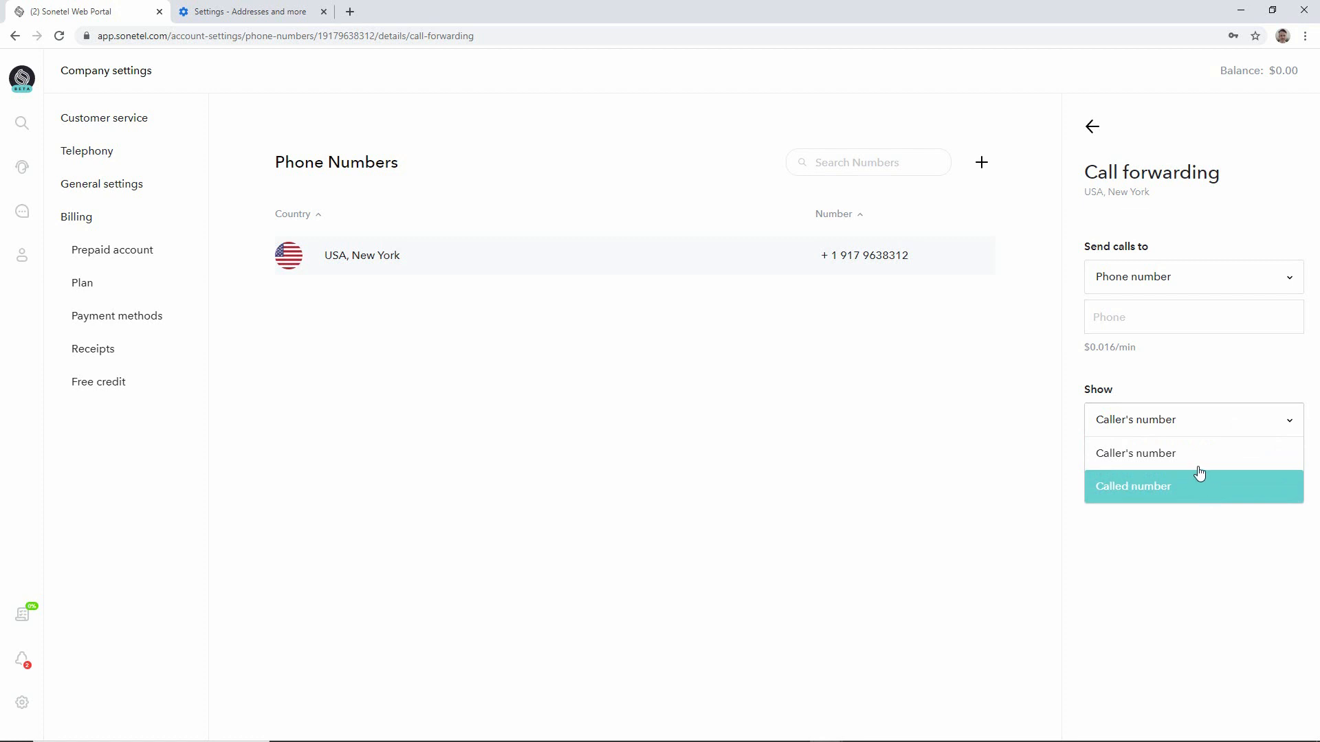
pyautogui.moveTo(1198, 453)
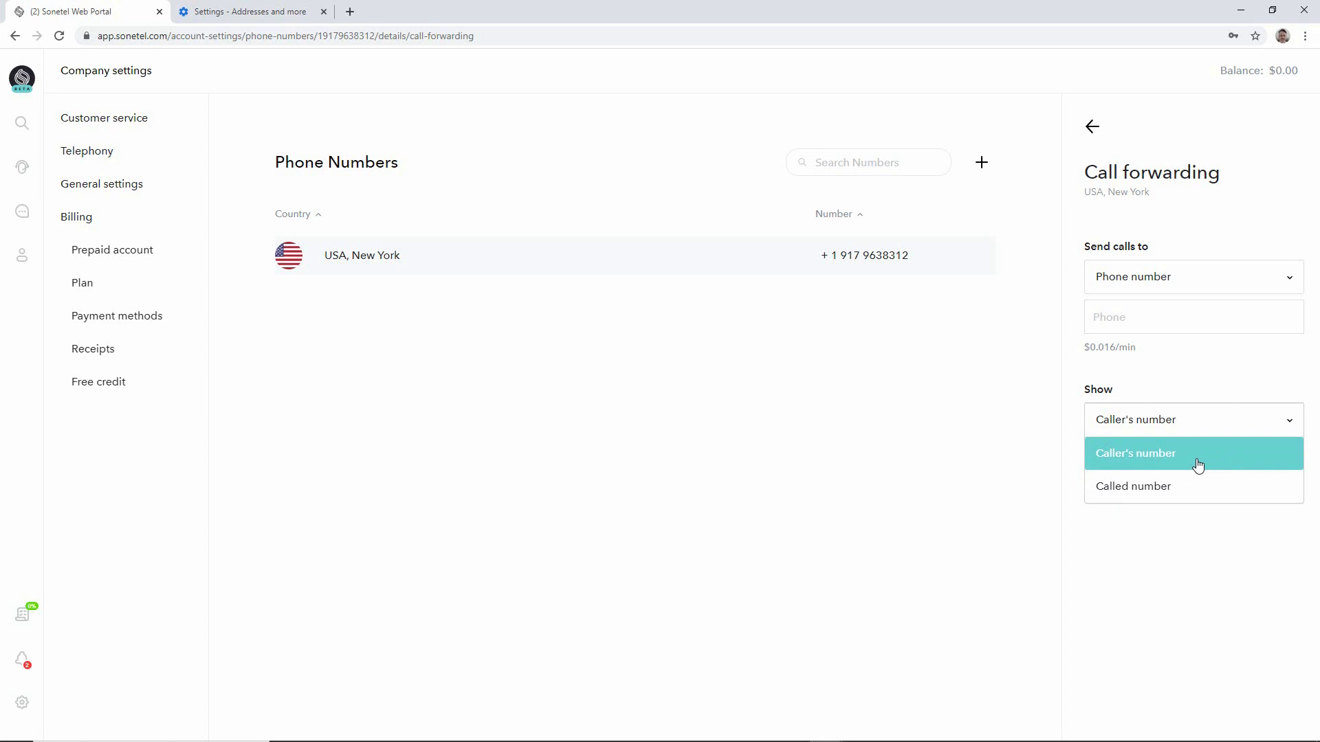
pyautogui.moveTo(1196, 486)
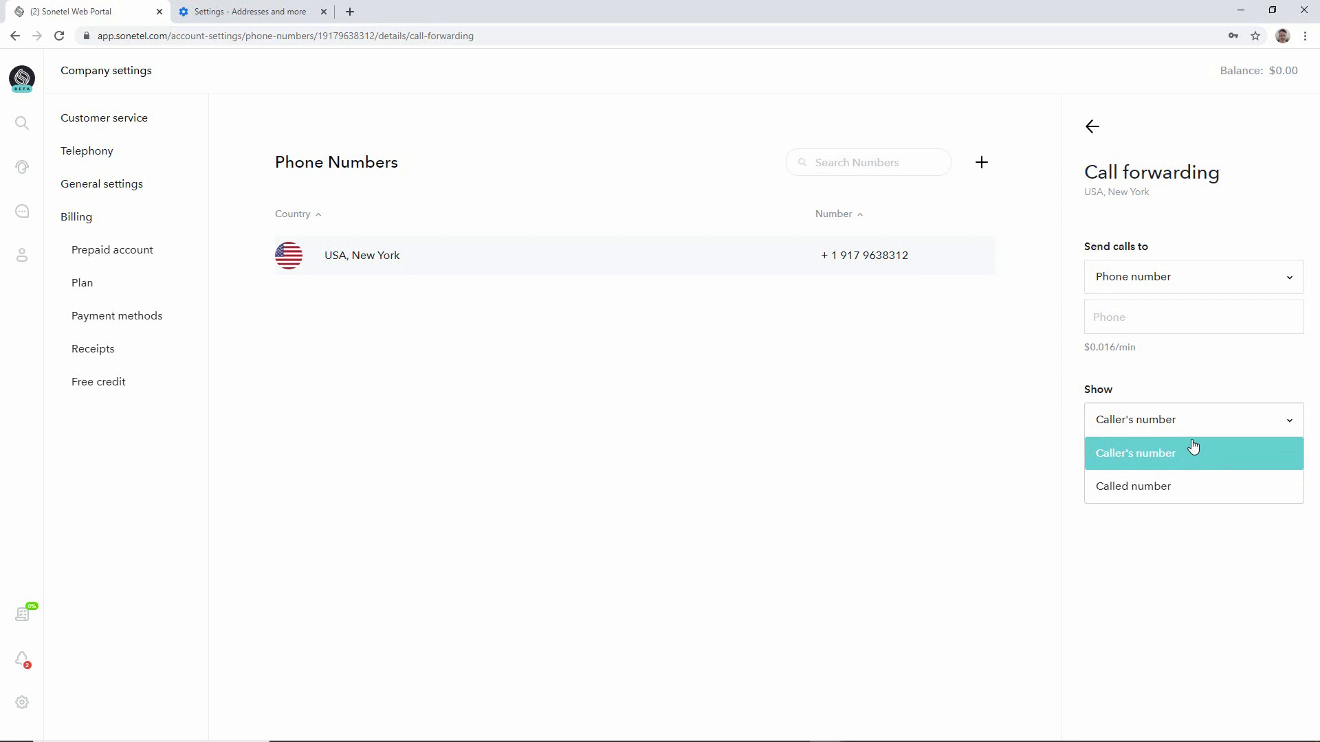
pyautogui.click(1135, 453)
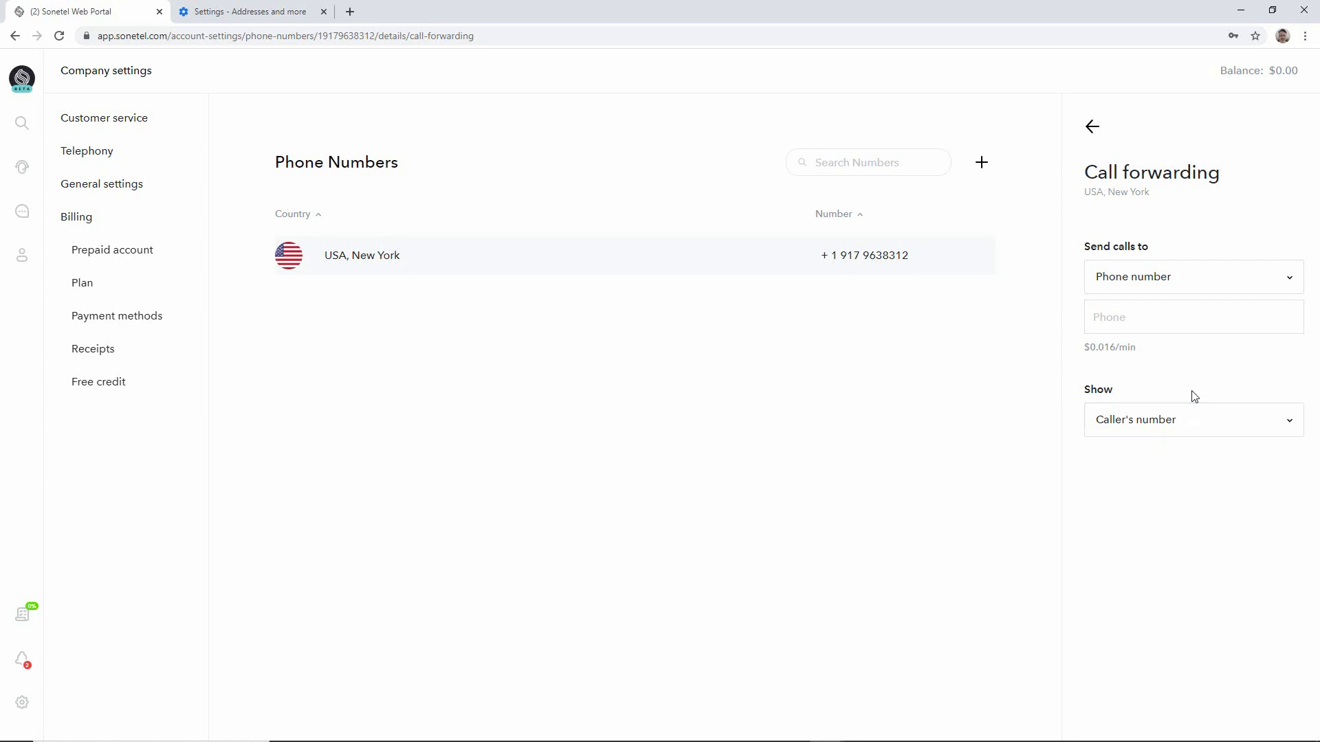